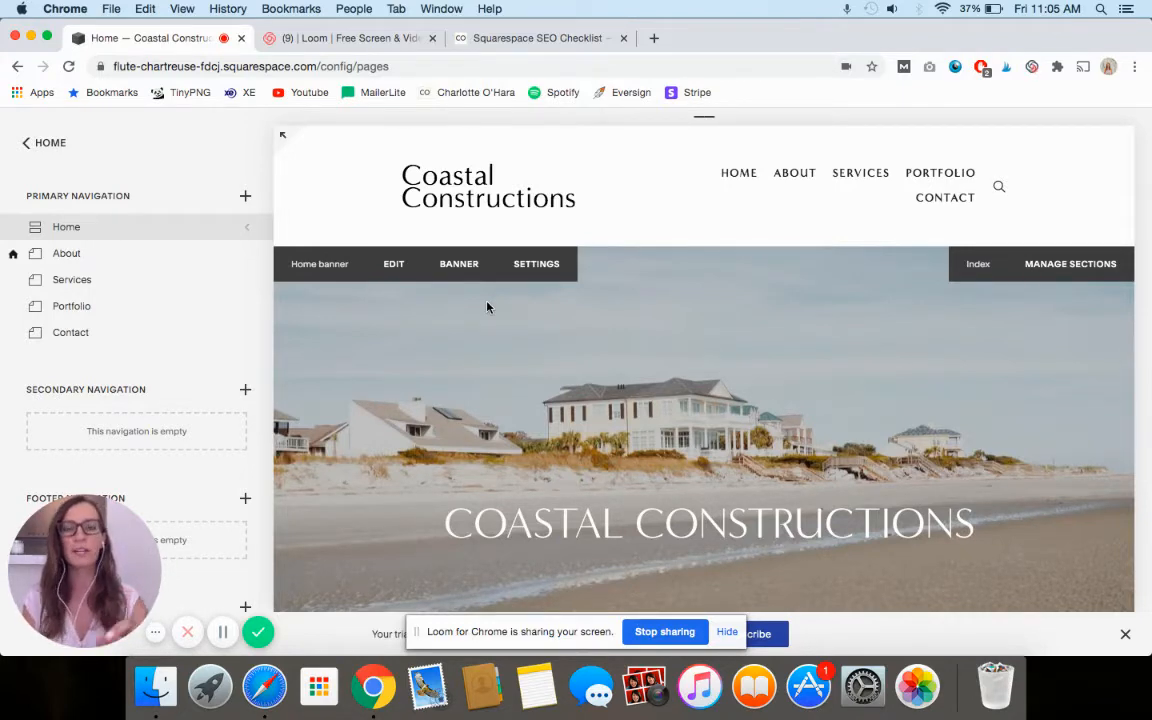
Switch to the Squarespace SEO Checklist sign-up page in Chrome.
{"action": "left_click", "coordinate": [538, 38]}
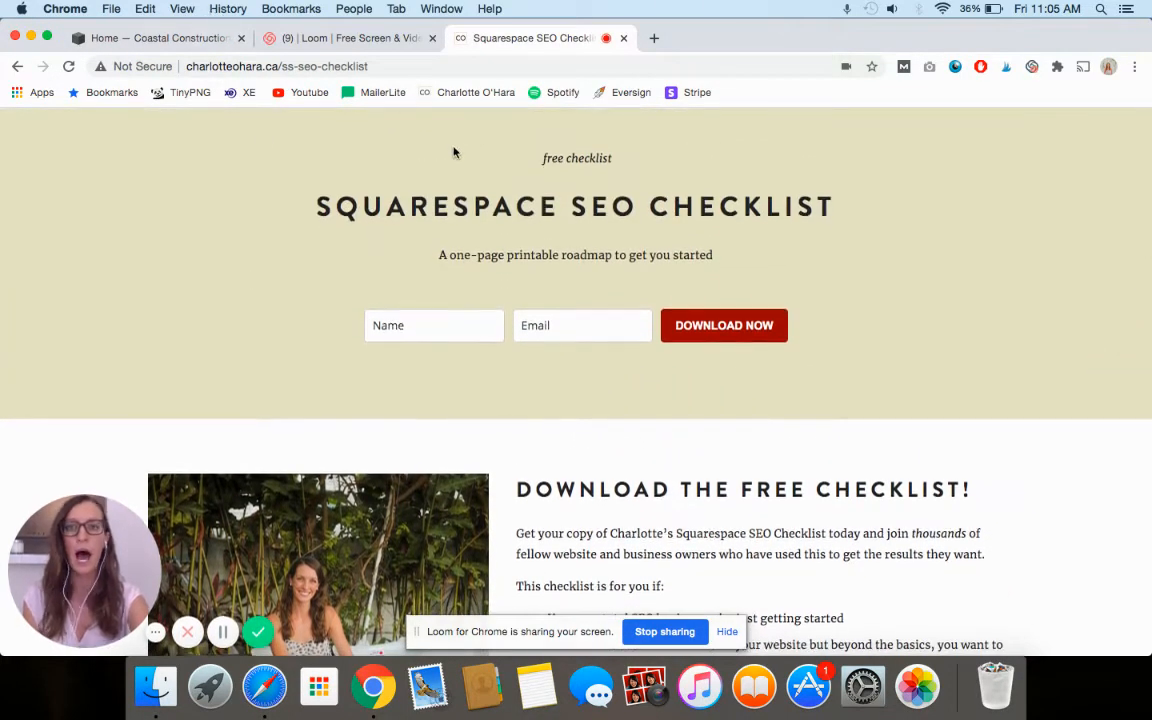
{"action": "mouse_move", "coordinate": [428, 82]}
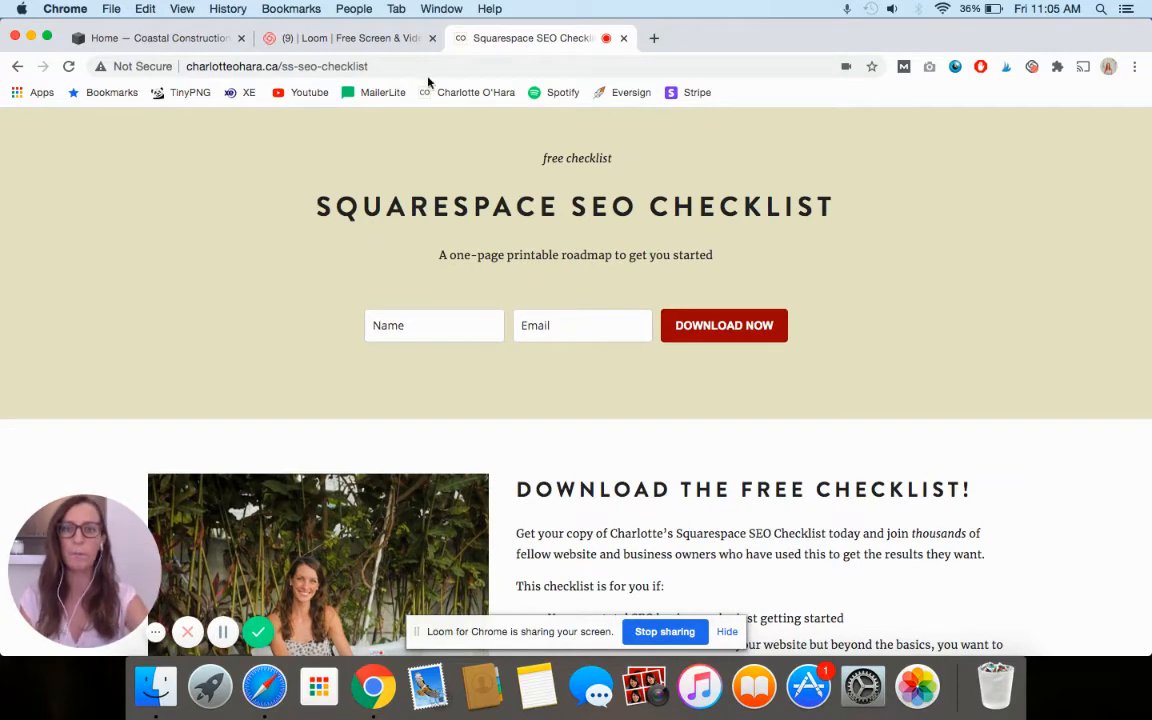
Switch back to the Coastal Constructions Squarespace editor with its Pages panel.
{"action": "left_click", "coordinate": [150, 38]}
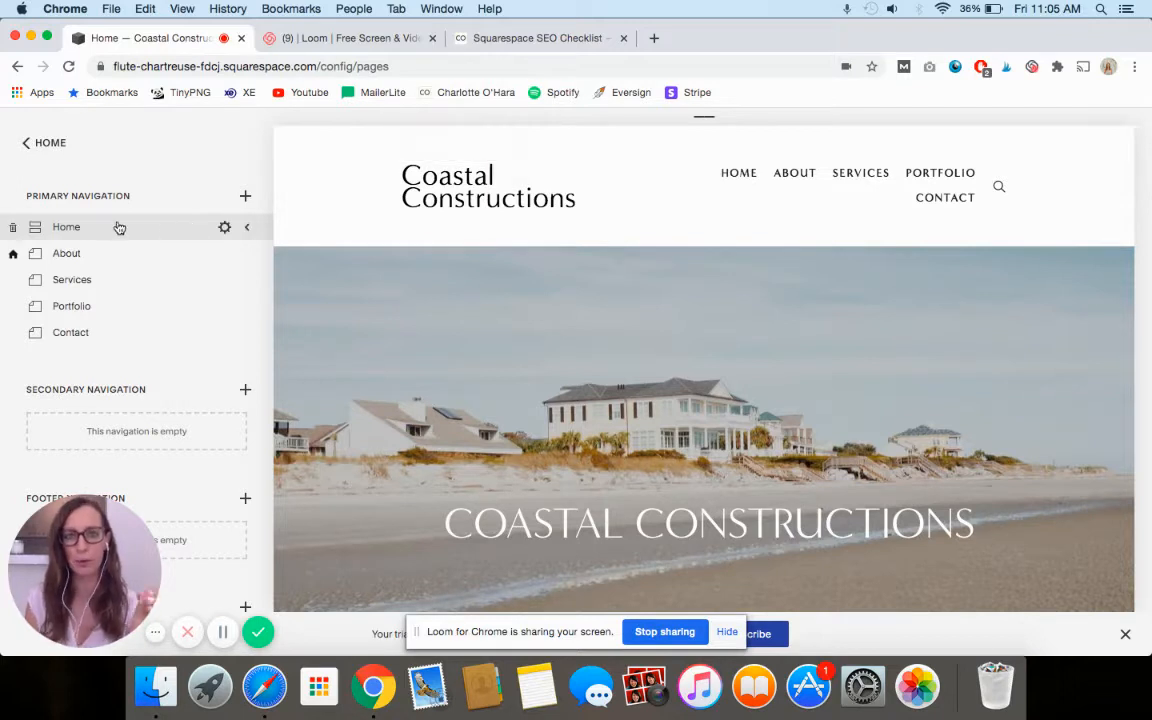
{"action": "mouse_move", "coordinate": [120, 228]}
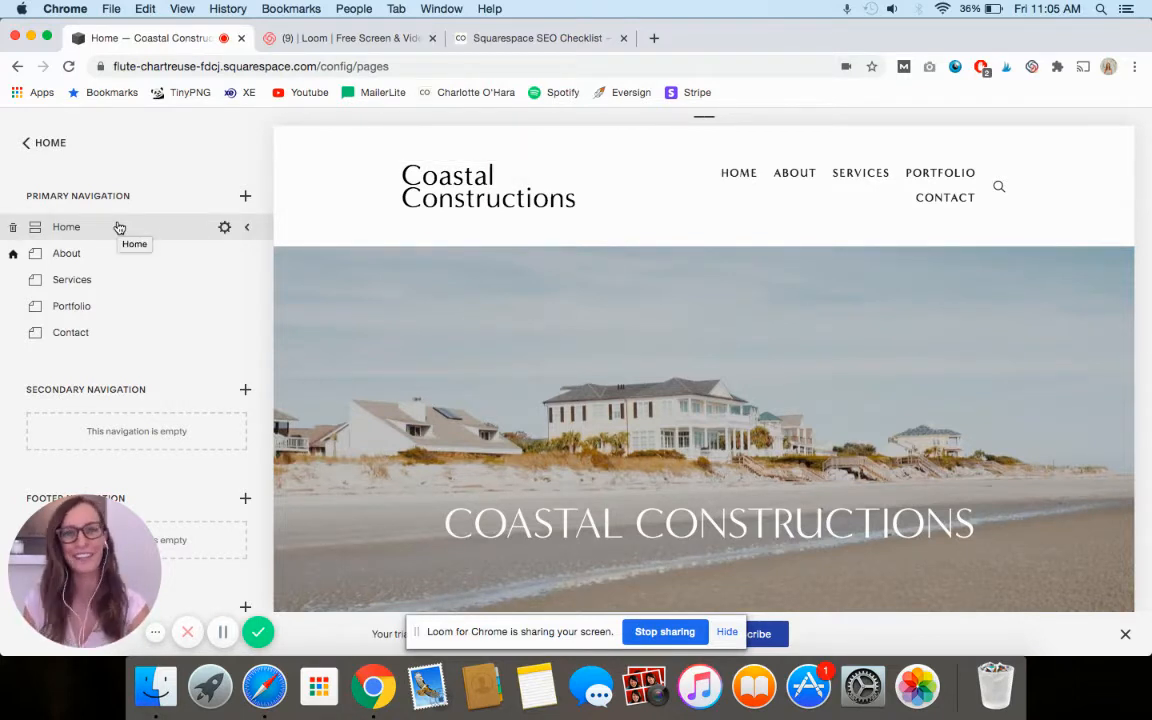
{"action": "mouse_move", "coordinate": [112, 208]}
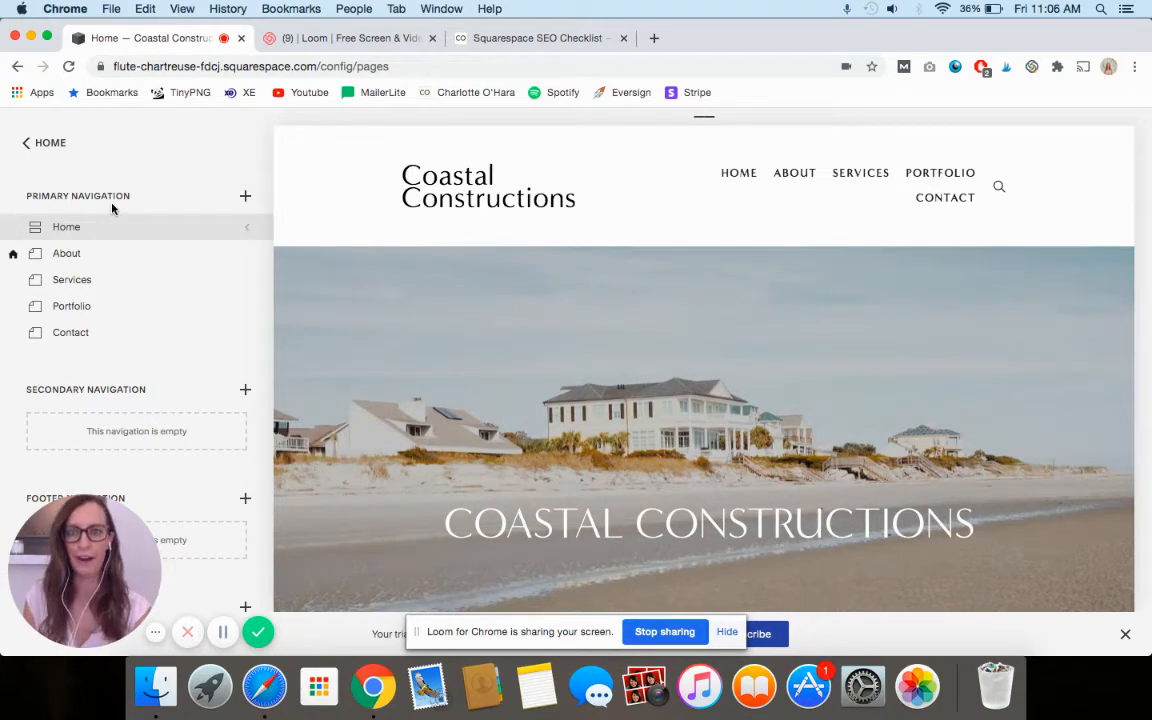
{"action": "mouse_move", "coordinate": [56, 178]}
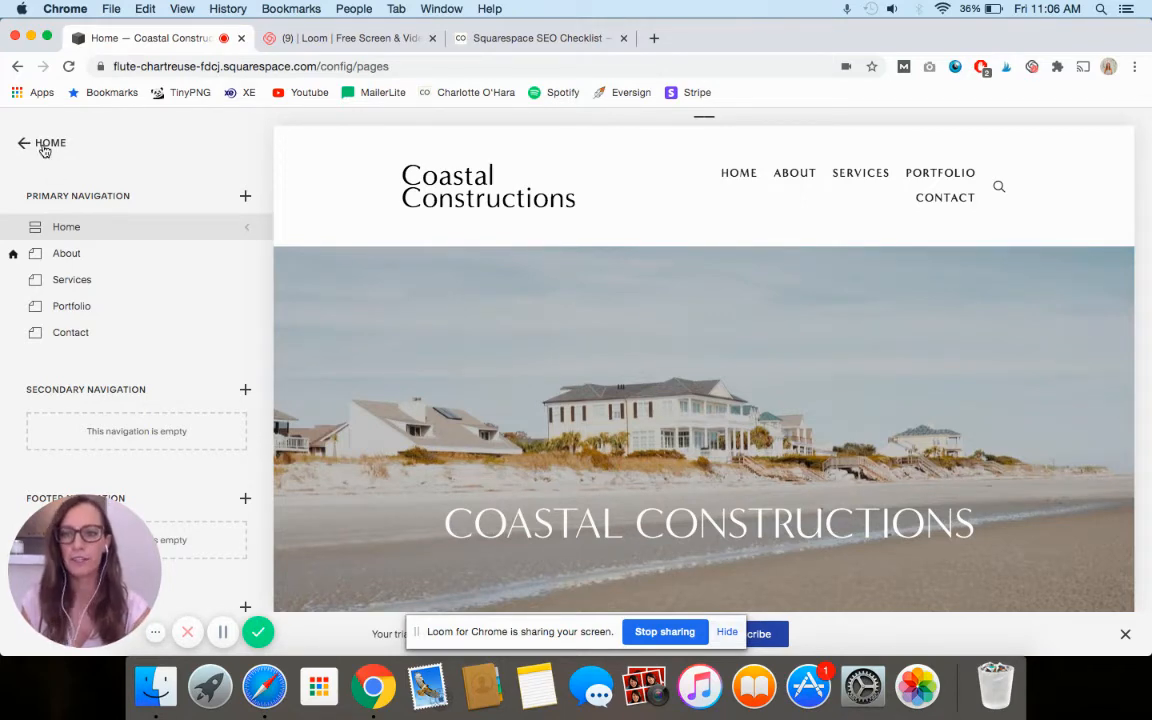
Go to Settings > Connected Accounts and view the services available to connect, such as Search Console.
{"action": "left_click", "coordinate": [24, 144]}
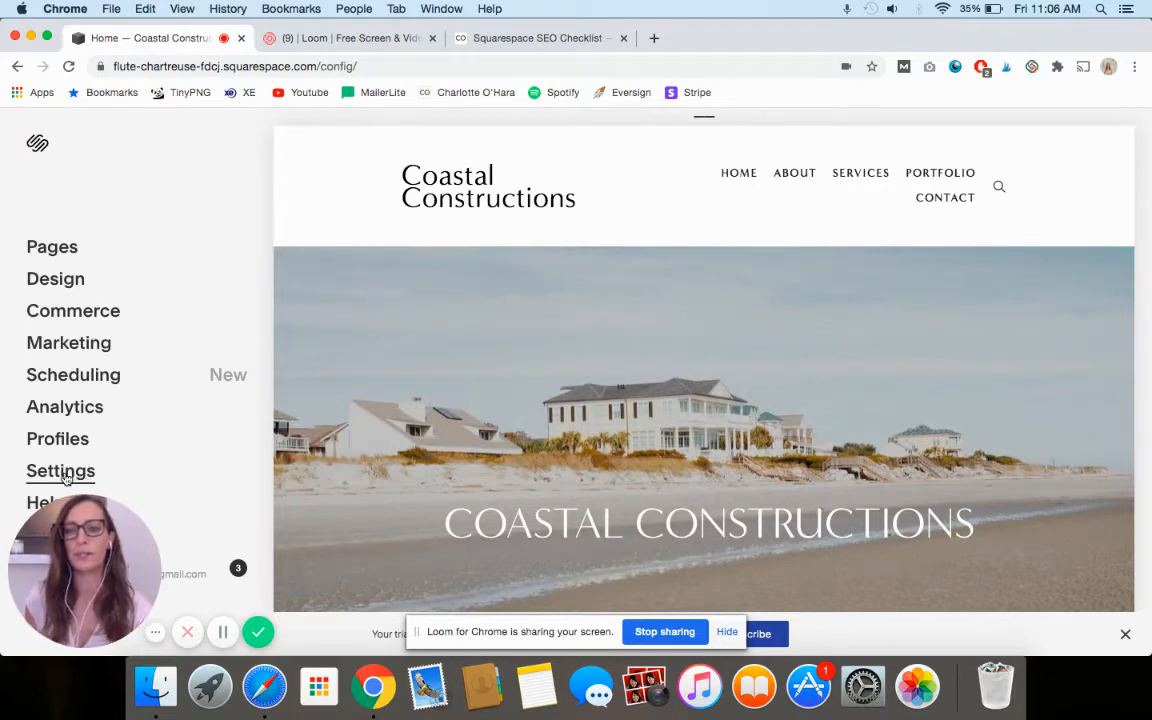
{"action": "left_click", "coordinate": [60, 472]}
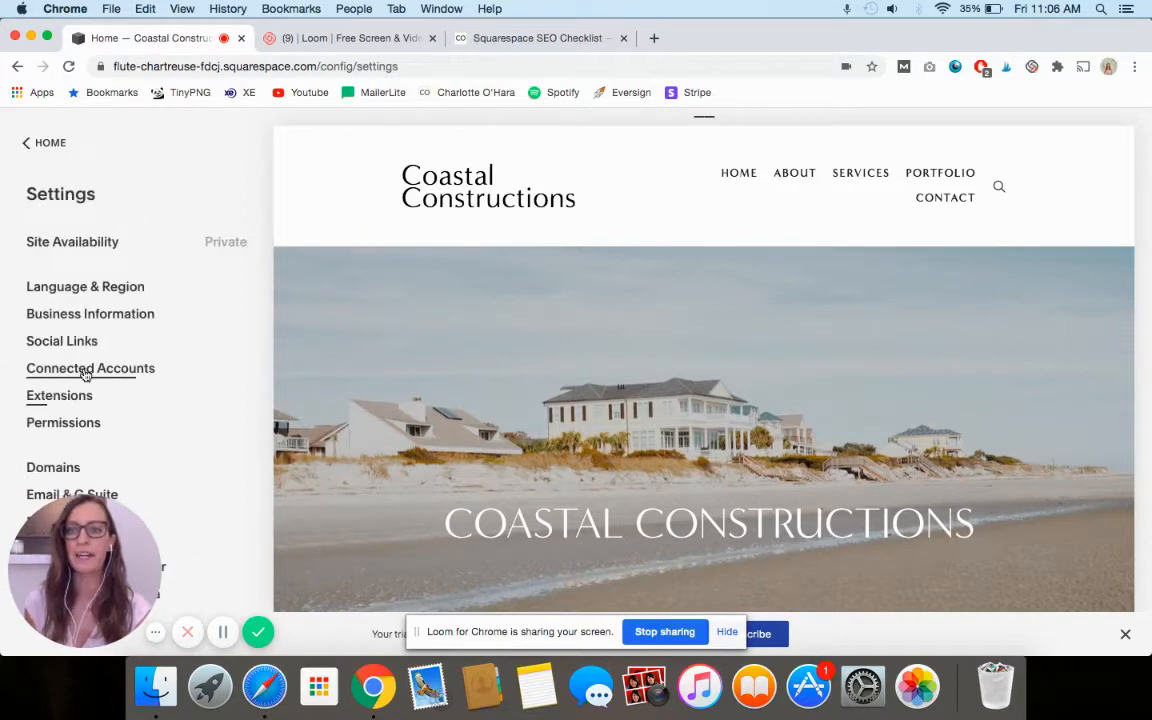
{"action": "left_click", "coordinate": [90, 368]}
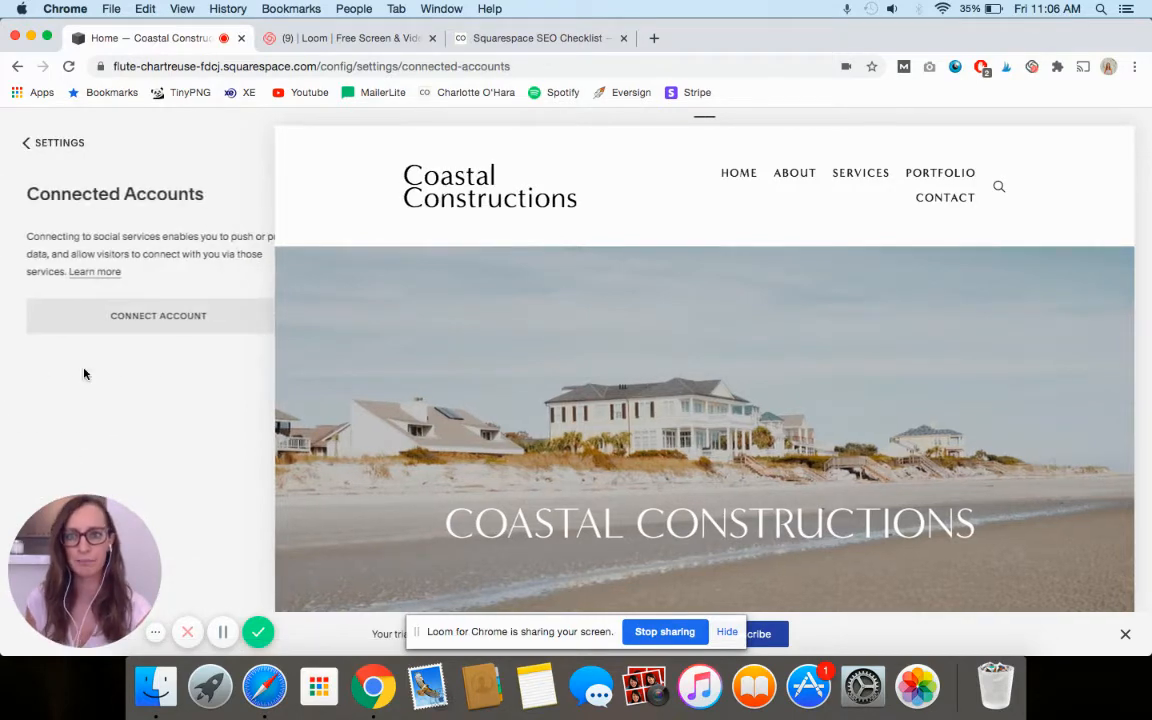
{"action": "left_click", "coordinate": [158, 316]}
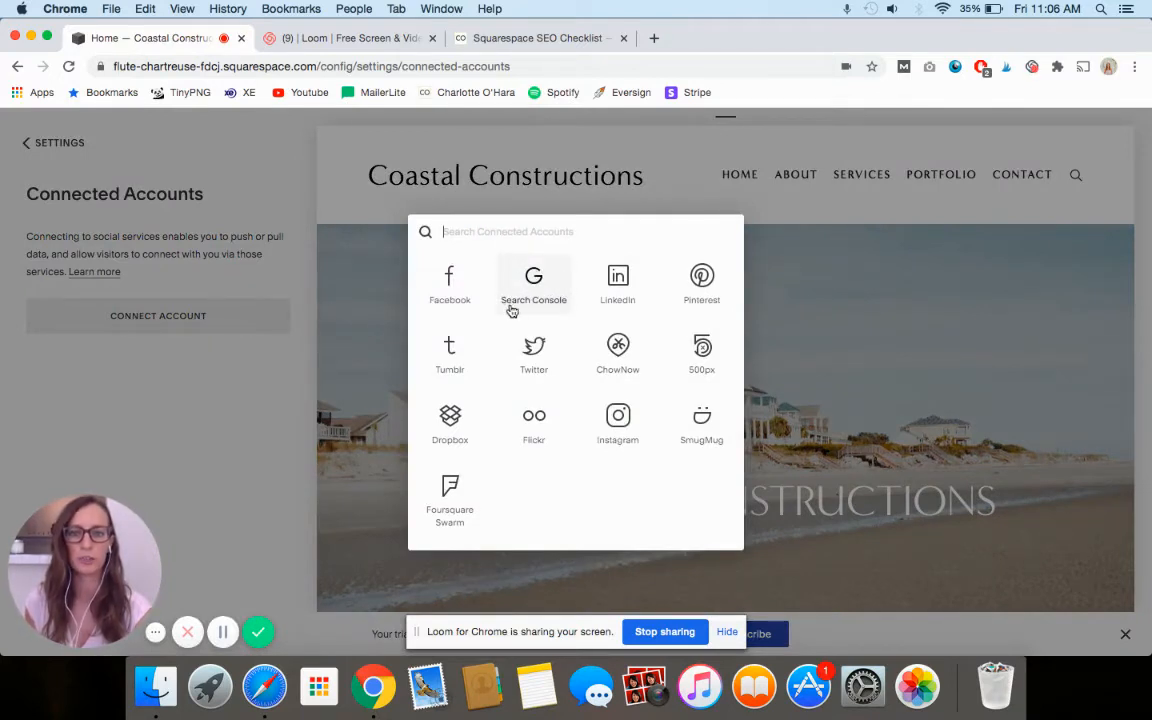
{"action": "mouse_move", "coordinate": [548, 312]}
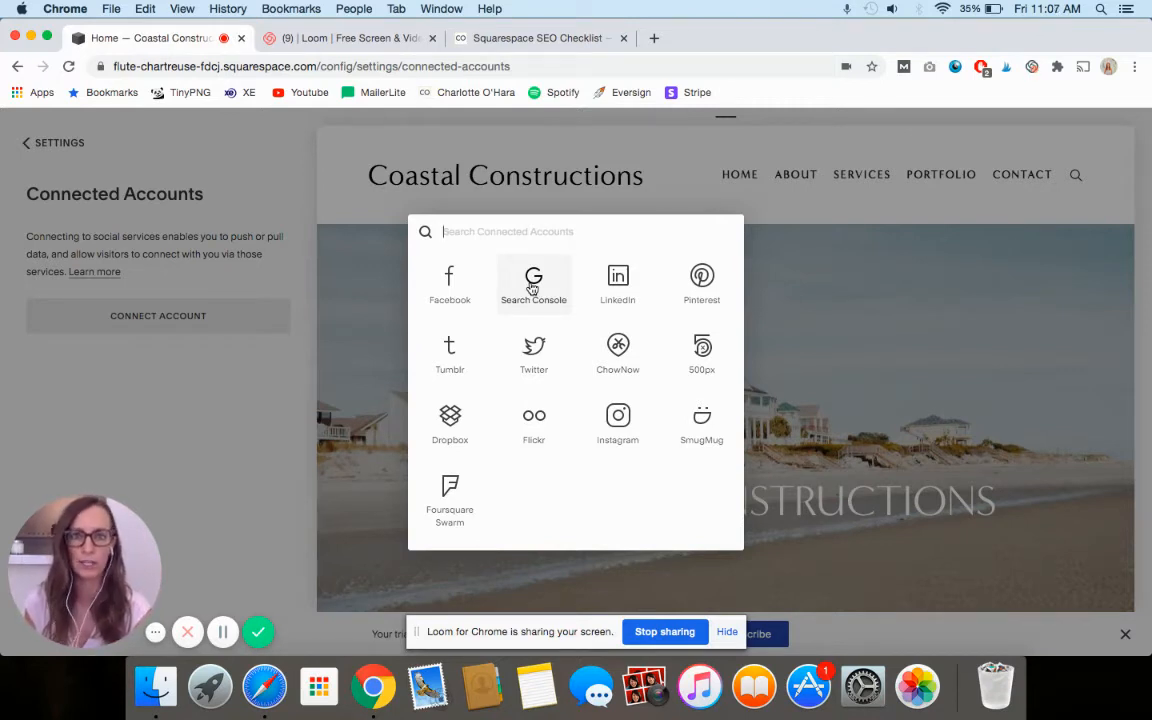
{"action": "mouse_move", "coordinate": [294, 378]}
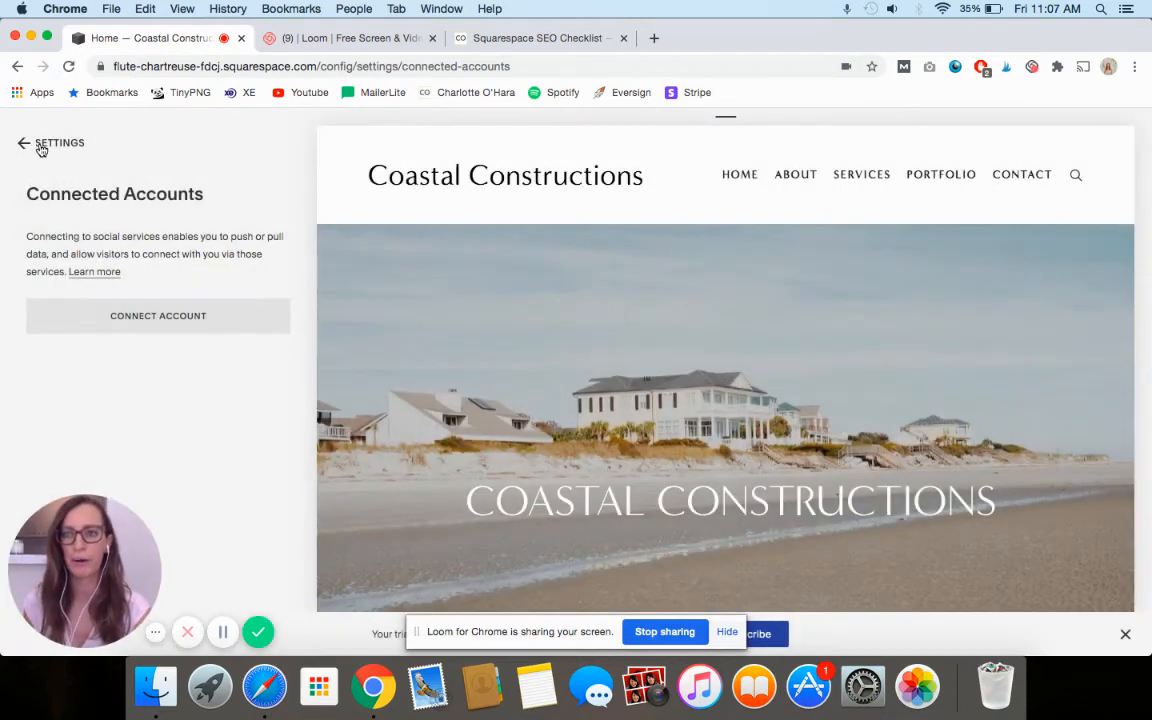
Go to Analytics > Search Keywords and start connecting Google Search Console.
{"action": "left_click", "coordinate": [24, 144]}
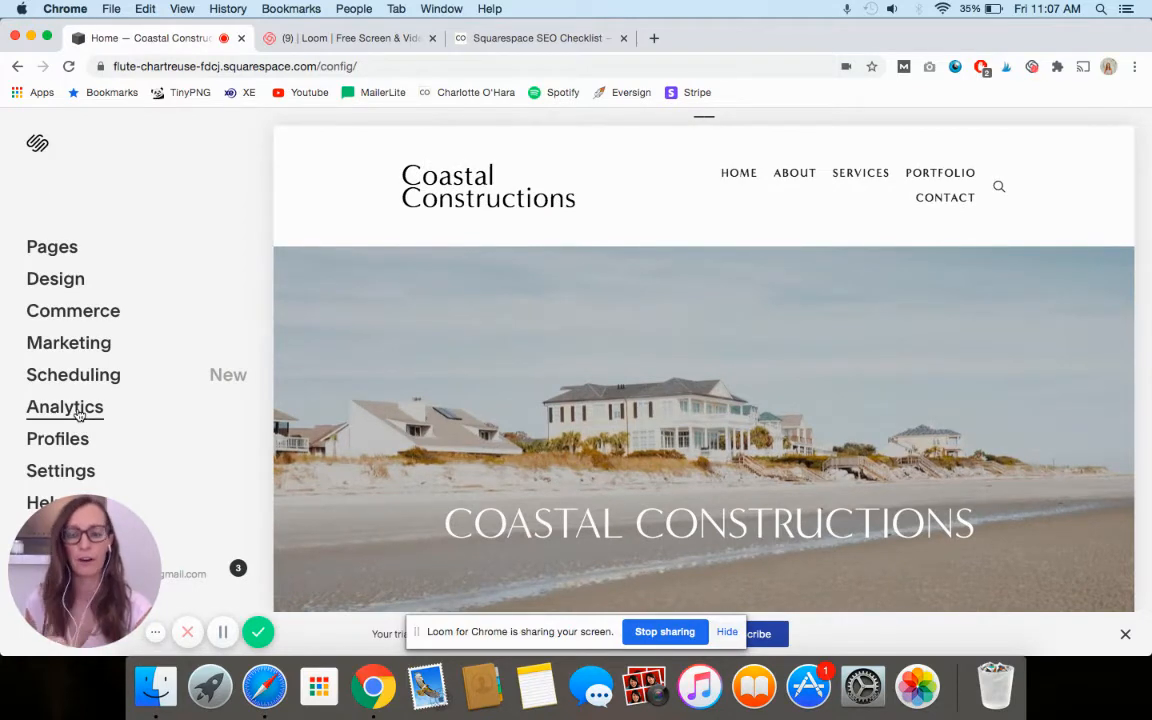
{"action": "mouse_move", "coordinate": [124, 418]}
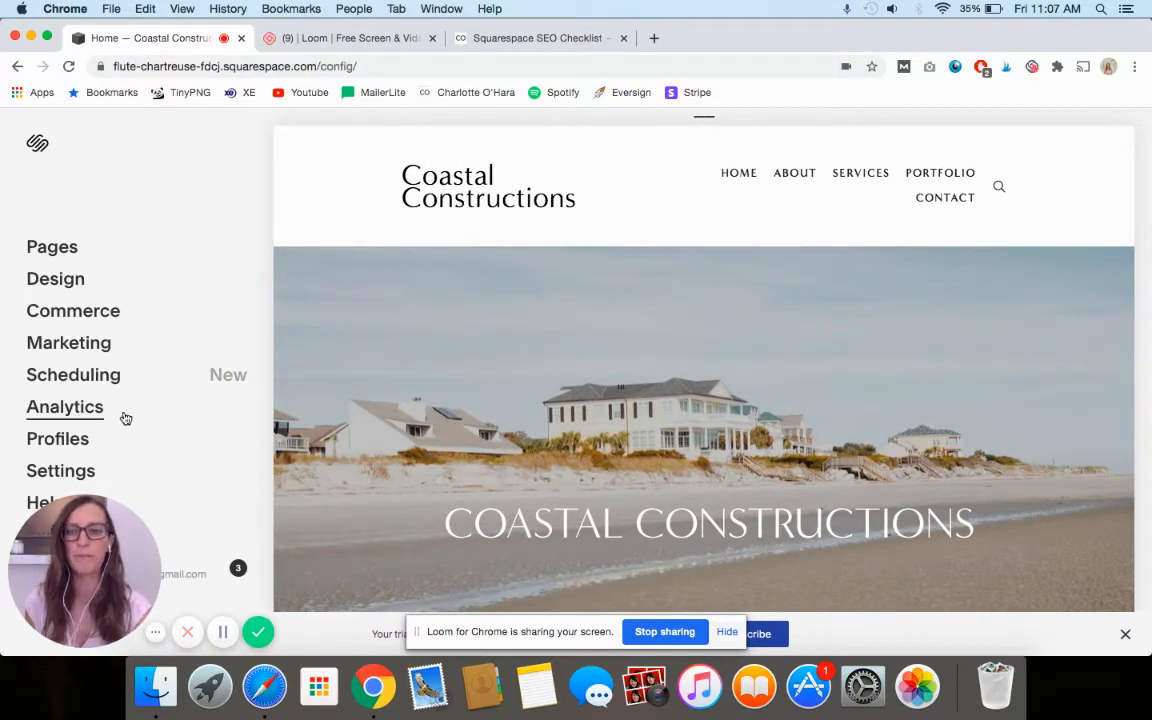
{"action": "left_click", "coordinate": [64, 408]}
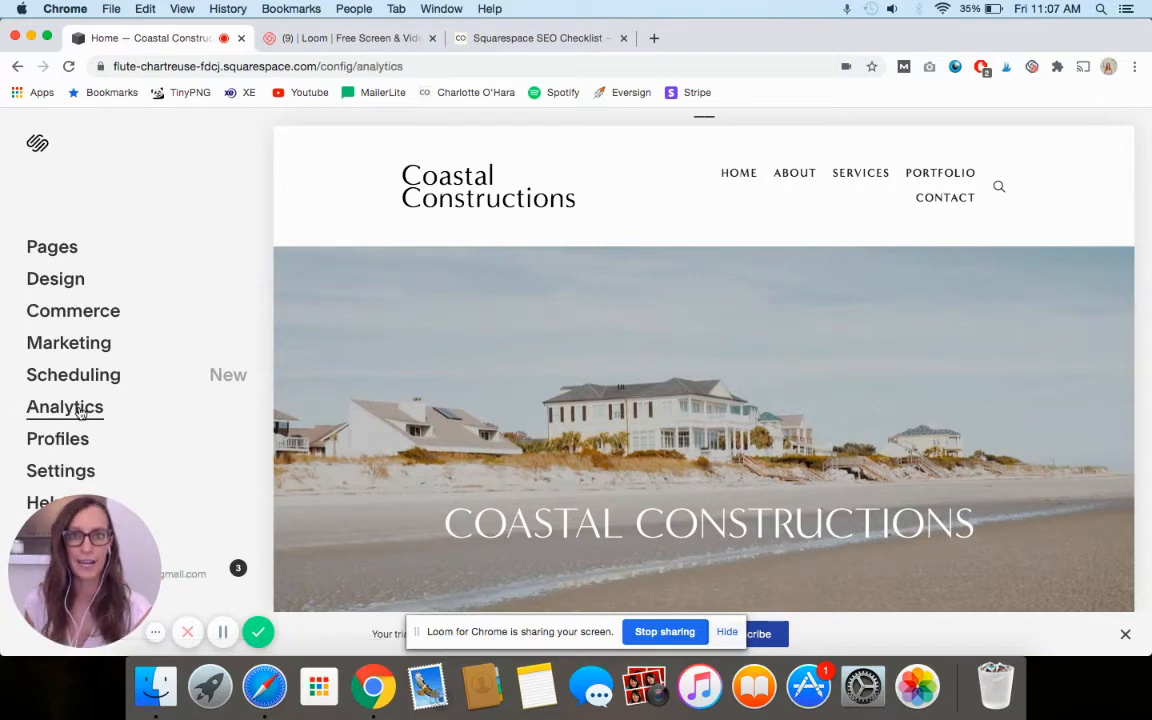
{"action": "left_click", "coordinate": [64, 408]}
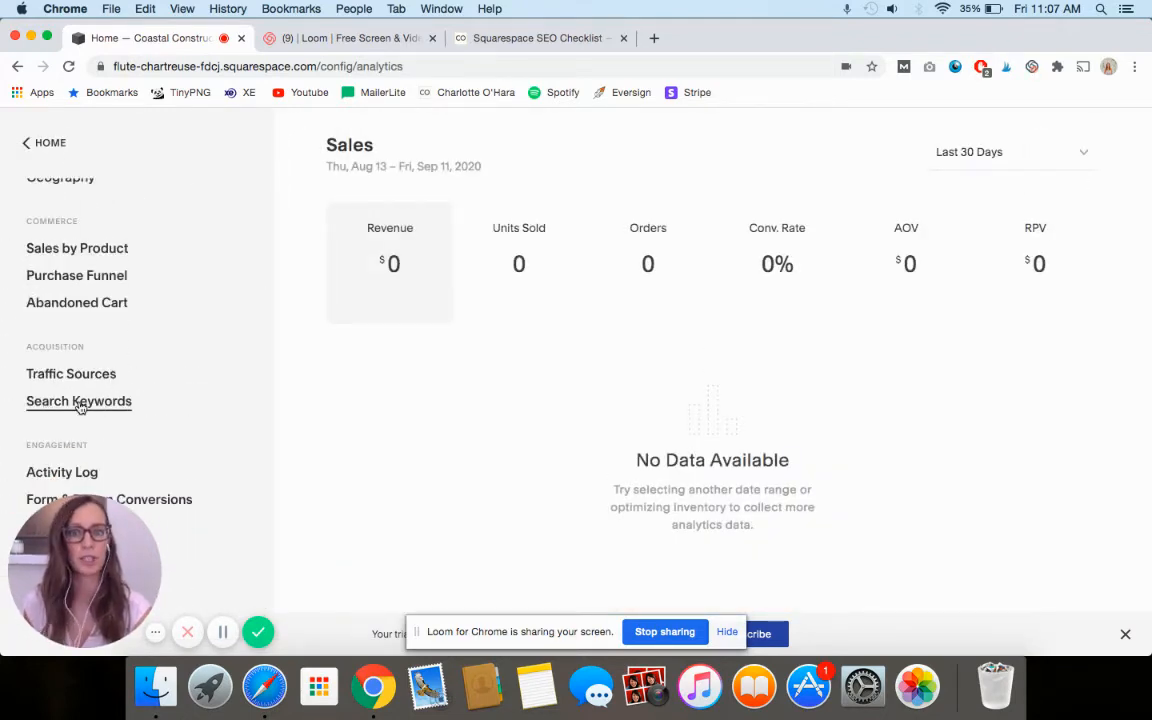
{"action": "left_click", "coordinate": [78, 400]}
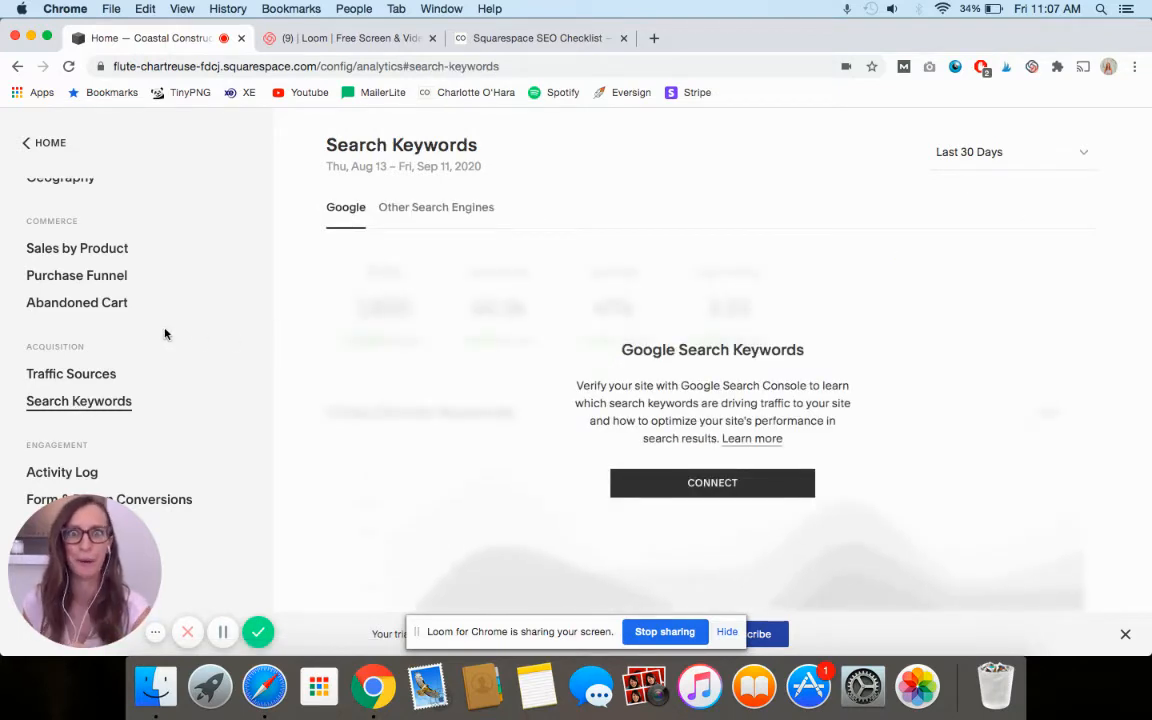
{"action": "mouse_move", "coordinate": [180, 390]}
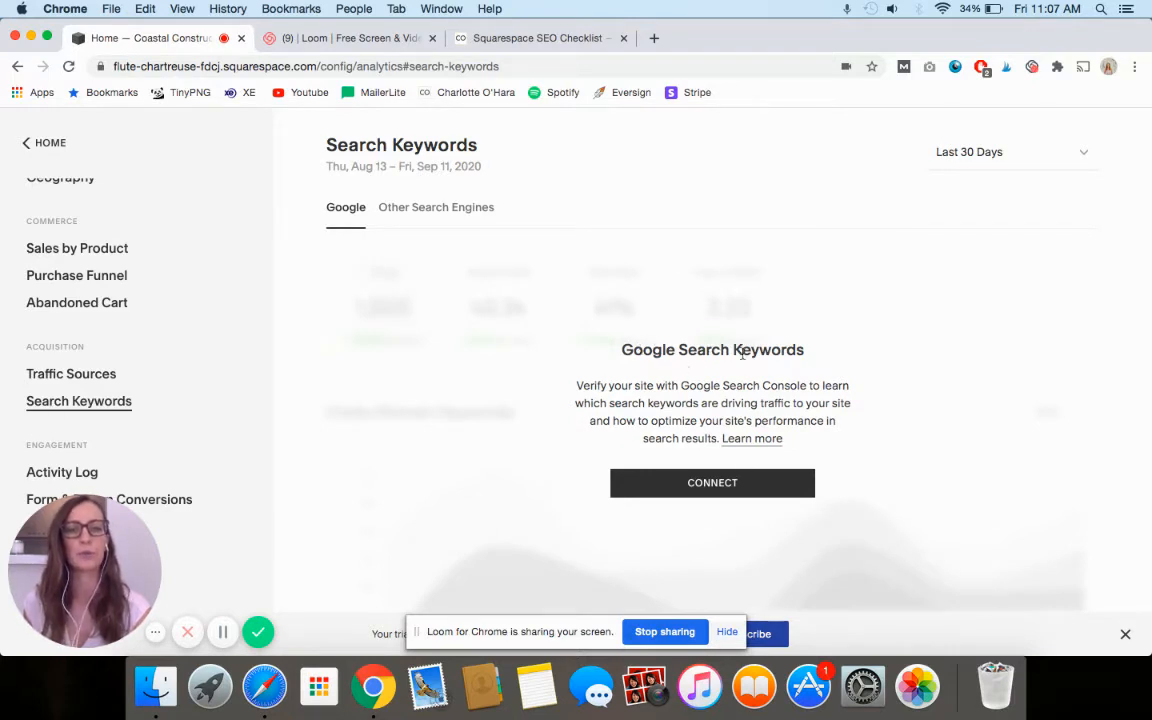
{"action": "mouse_move", "coordinate": [792, 384]}
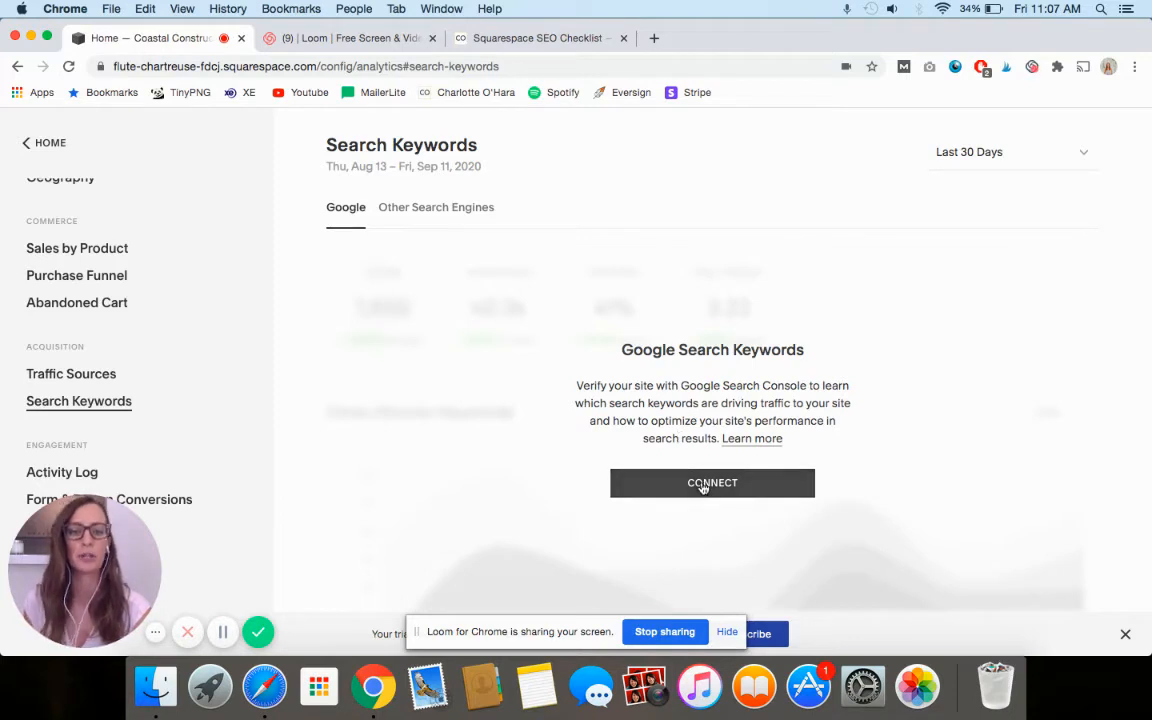
{"action": "left_click", "coordinate": [712, 482]}
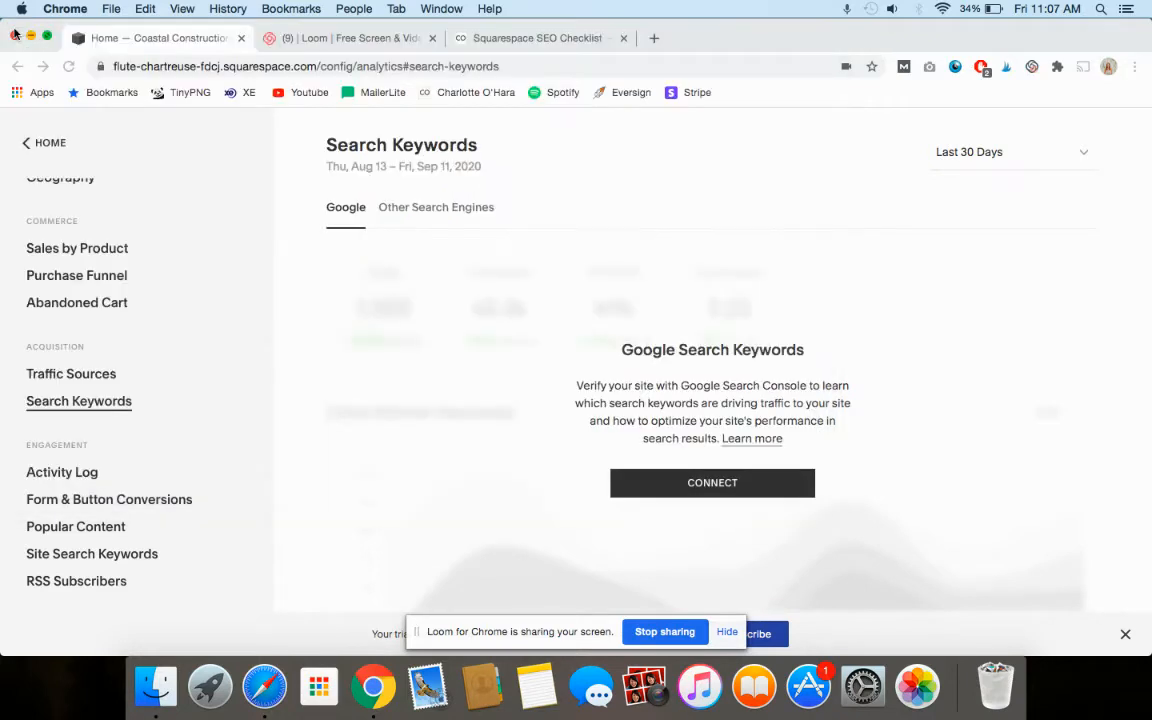
{"action": "mouse_move", "coordinate": [336, 254]}
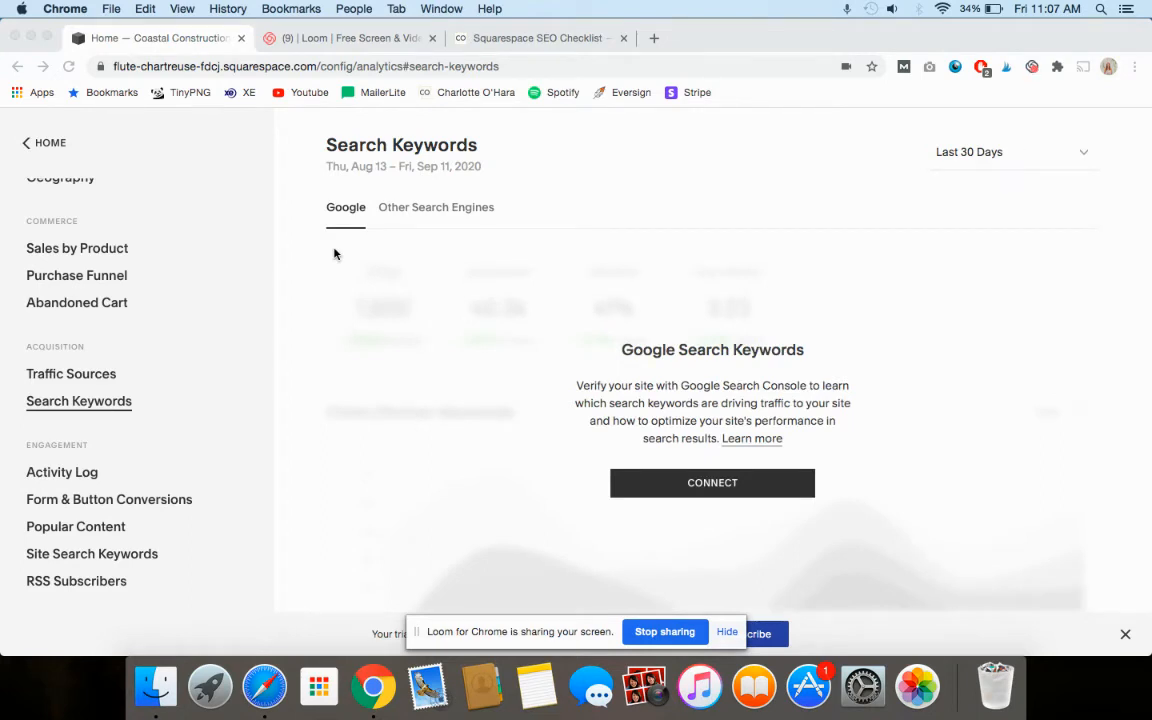
{"action": "mouse_move", "coordinate": [316, 280]}
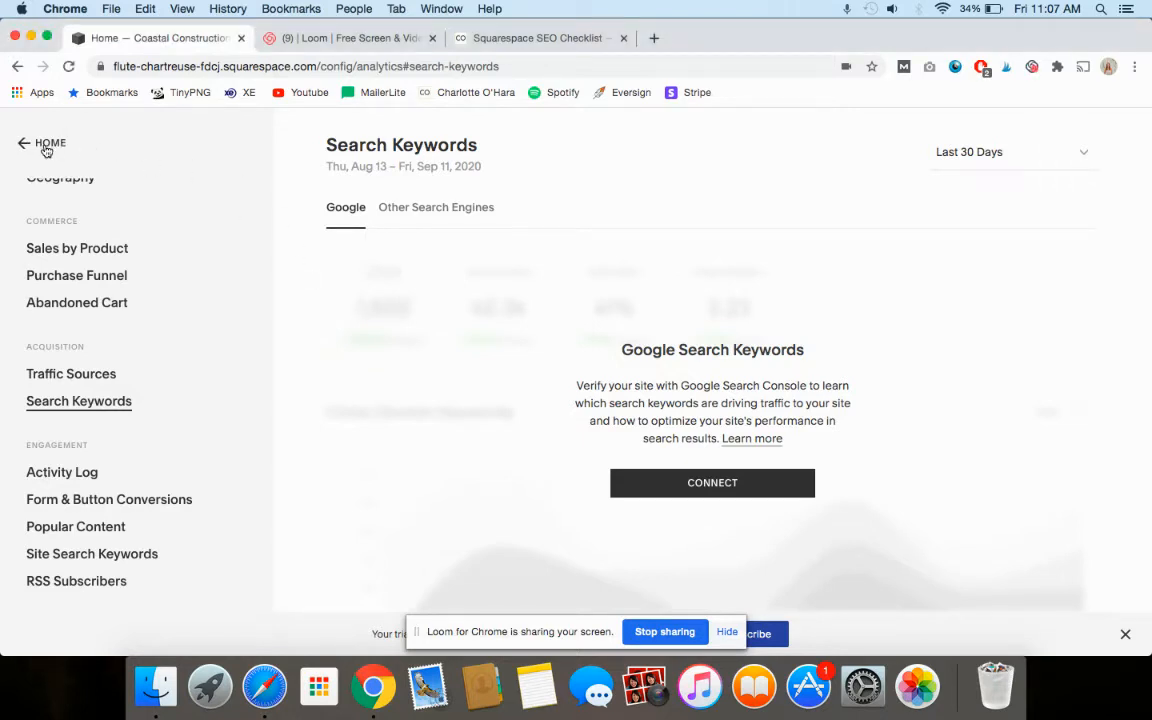
{"action": "mouse_move", "coordinate": [44, 148]}
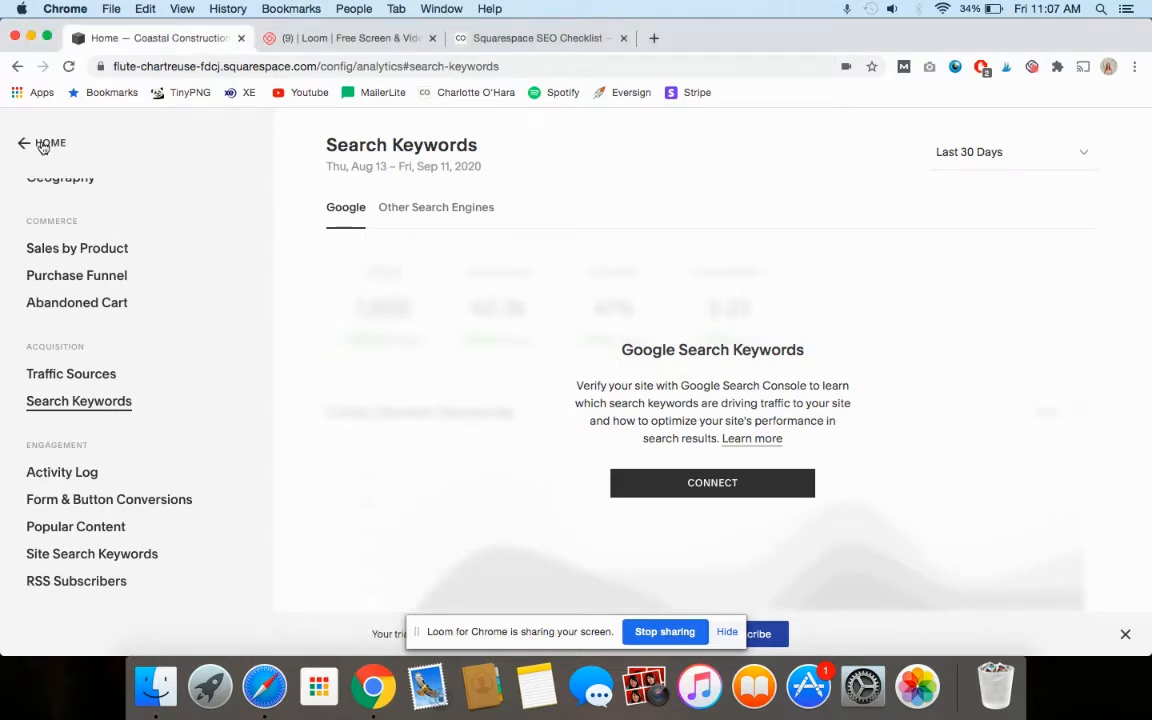
Go to Marketing > SEO to view the site's SEO title format and site description.
{"action": "left_click", "coordinate": [24, 144]}
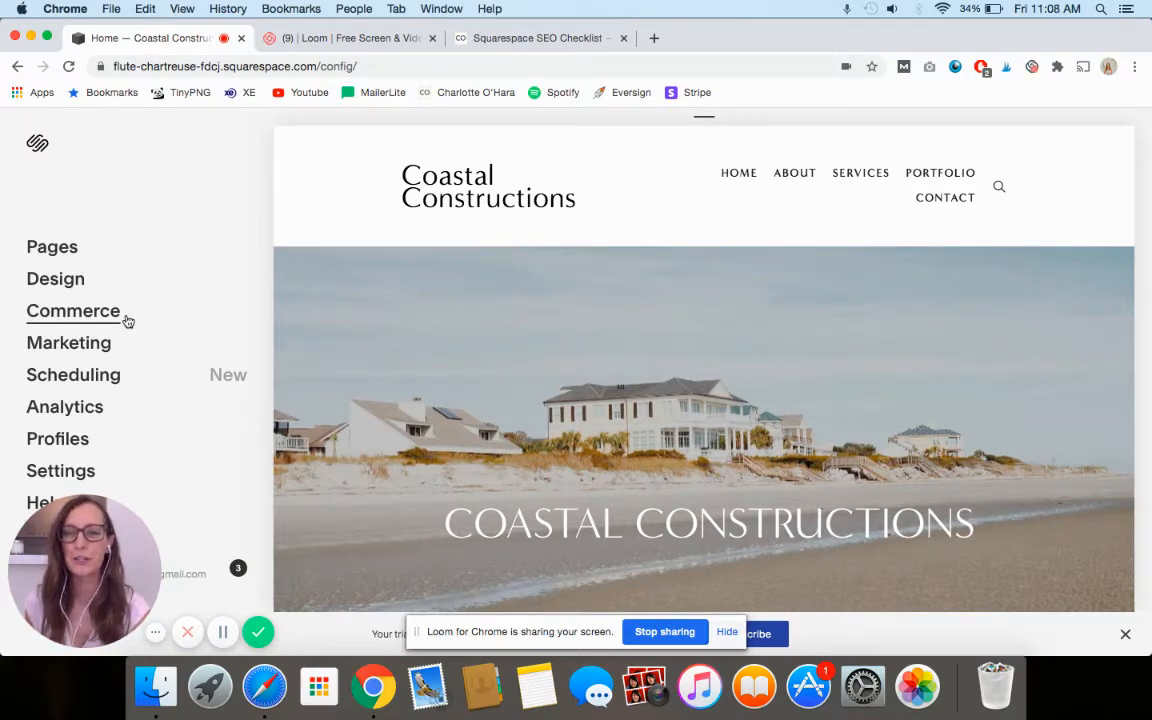
{"action": "mouse_move", "coordinate": [68, 344]}
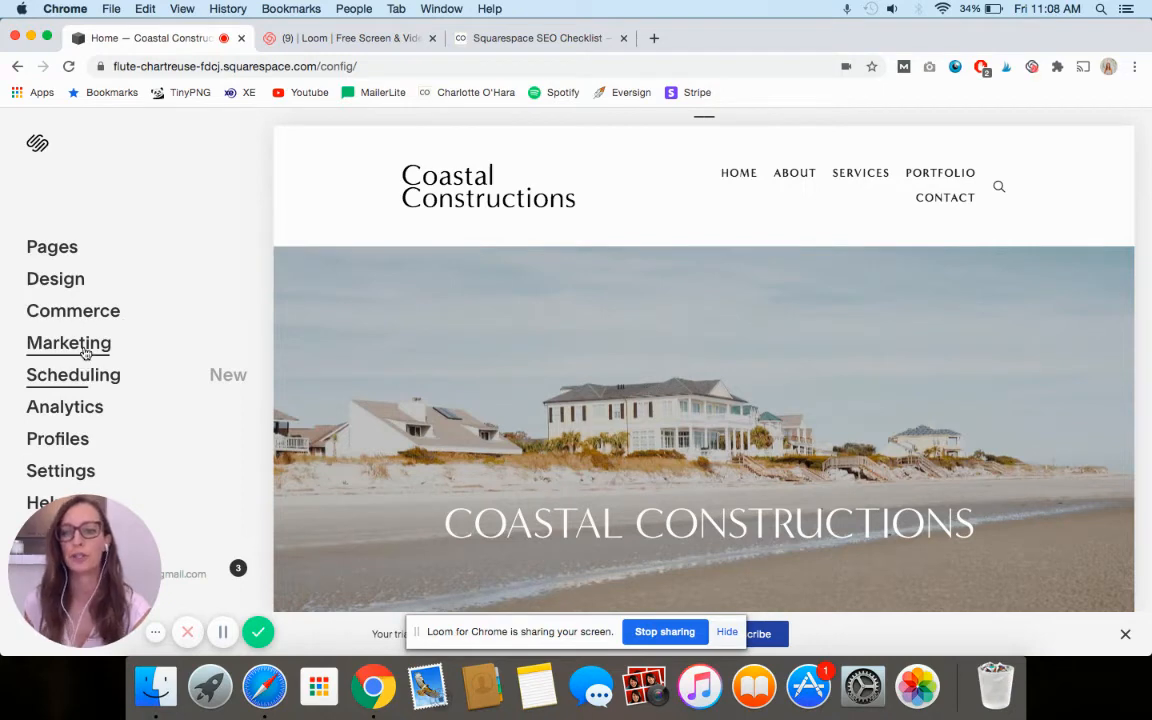
{"action": "left_click", "coordinate": [68, 344]}
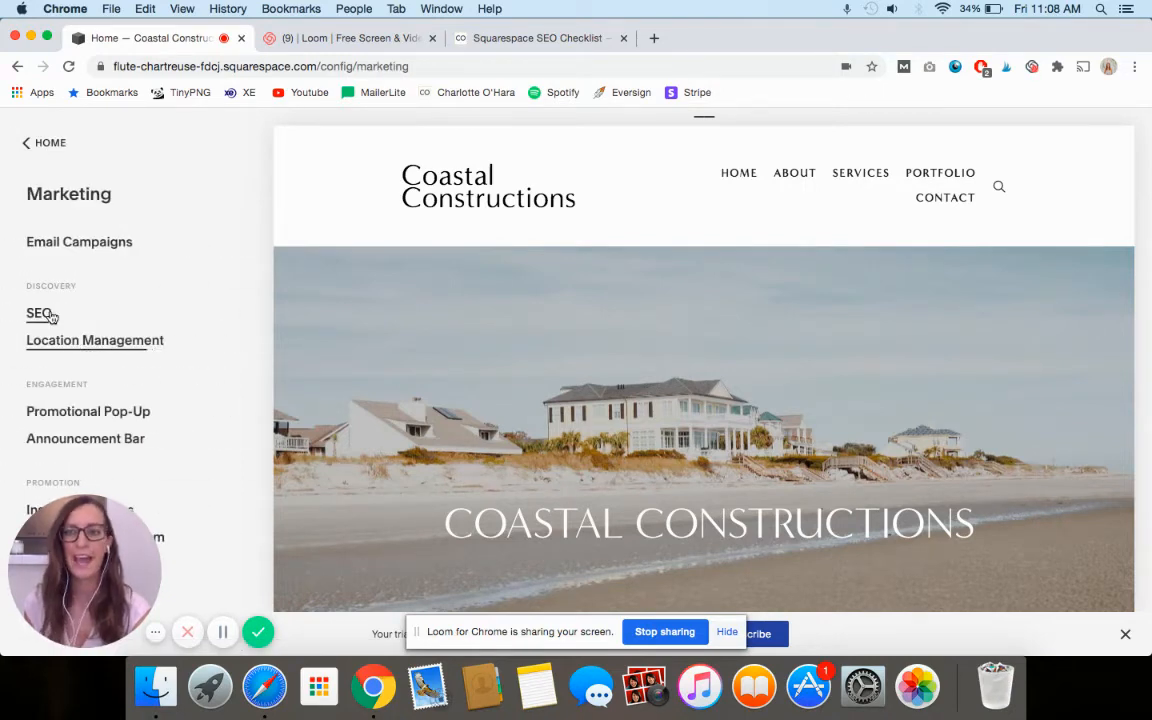
{"action": "left_click", "coordinate": [40, 314]}
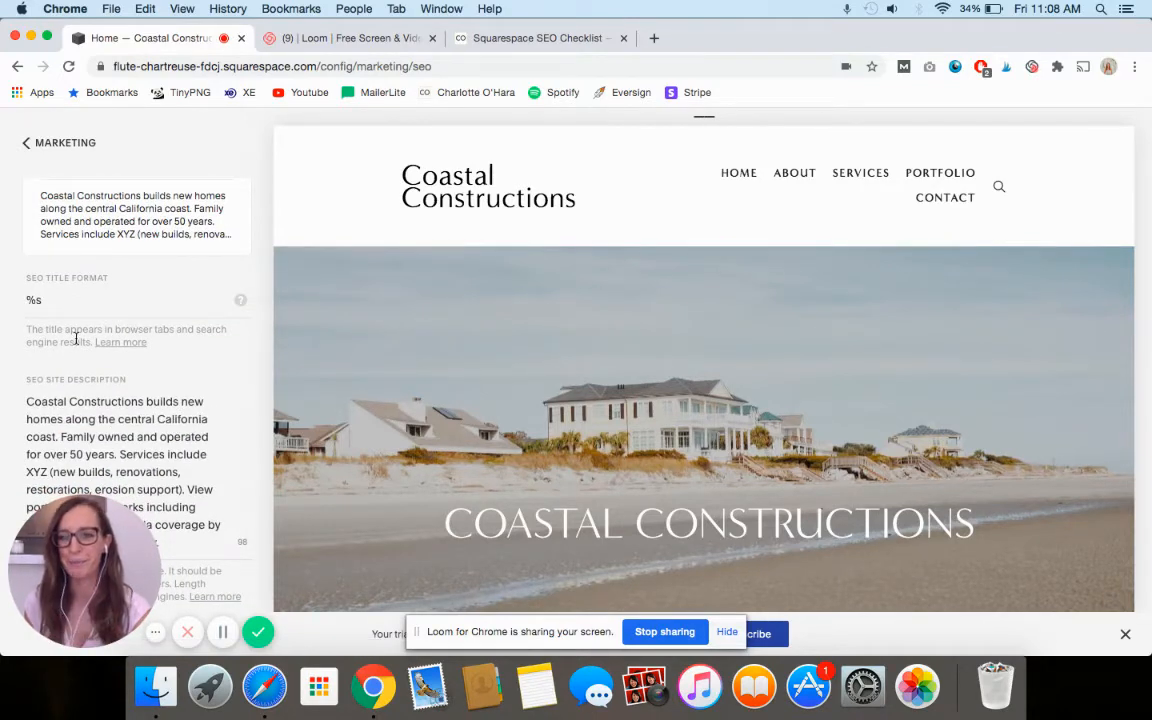
{"action": "scroll", "scroll_direction": "down", "scroll_amount": 3}
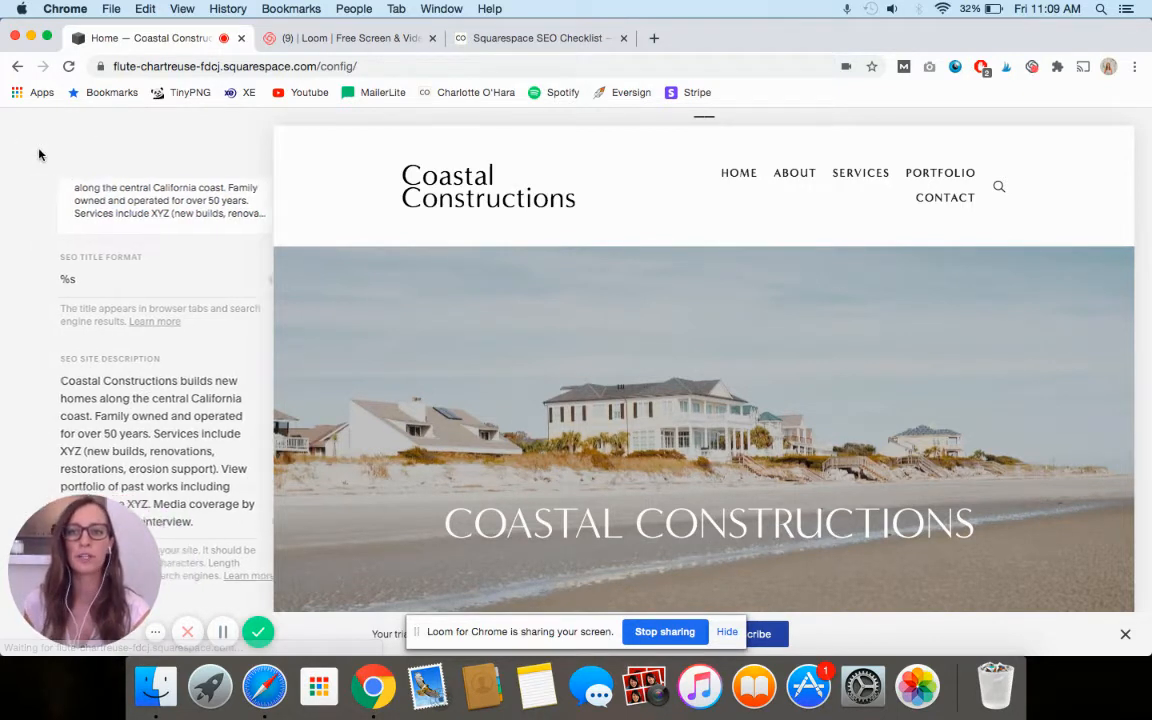
From Pages, view the About page's SEO settings, which defer to site-wide SEO as the homepage.
{"action": "left_click", "coordinate": [36, 148]}
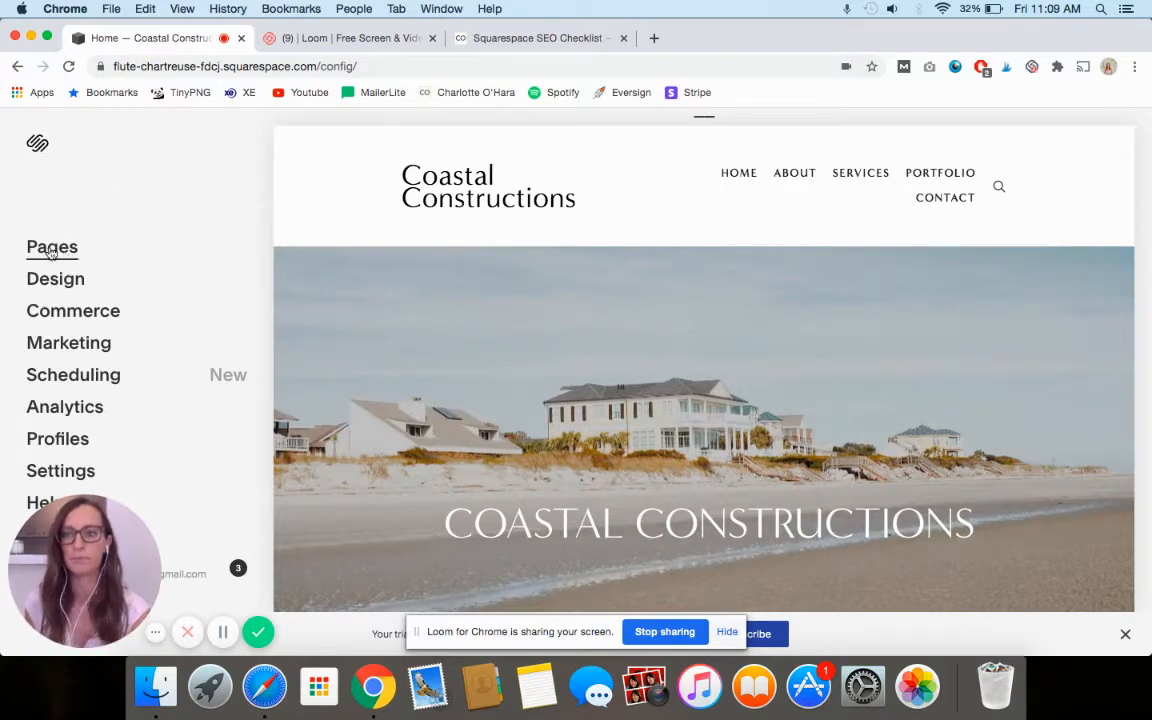
{"action": "left_click", "coordinate": [52, 248]}
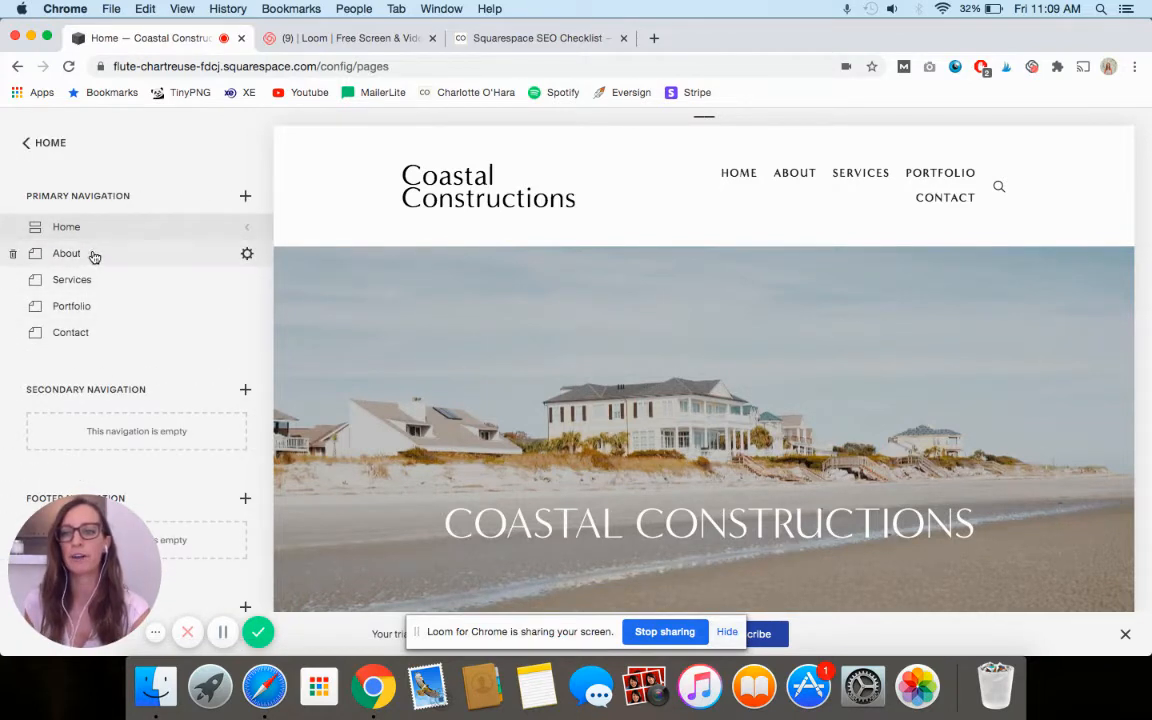
{"action": "mouse_move", "coordinate": [66, 252]}
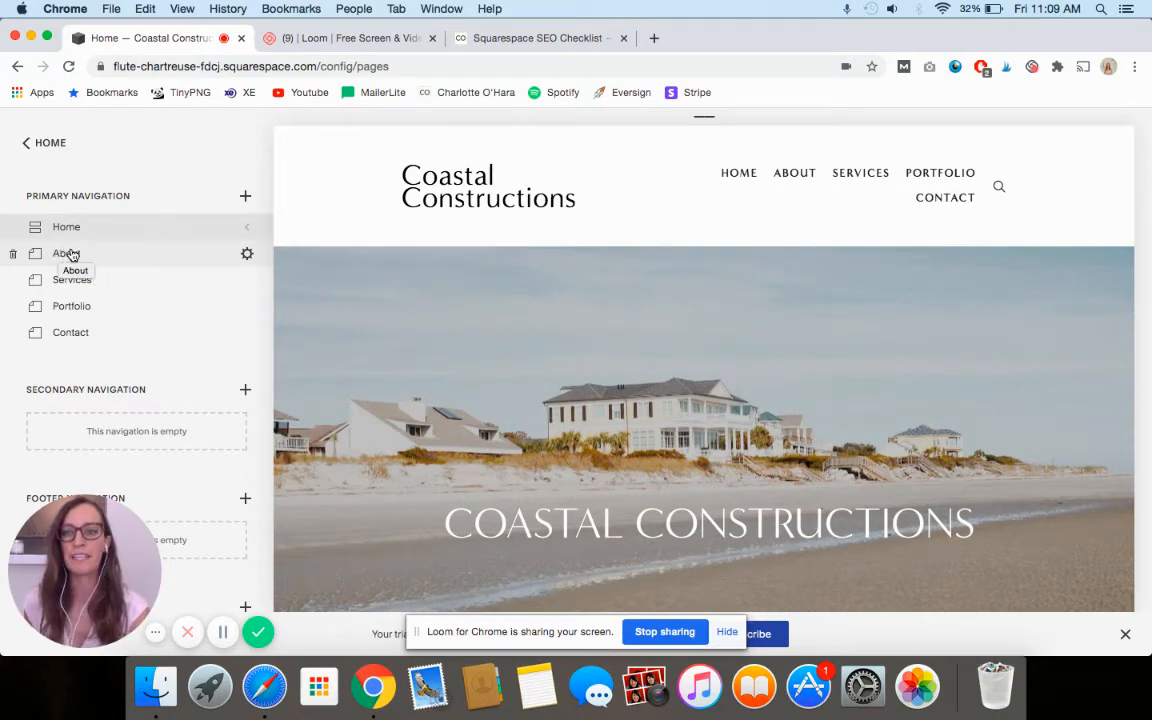
{"action": "left_click", "coordinate": [66, 252]}
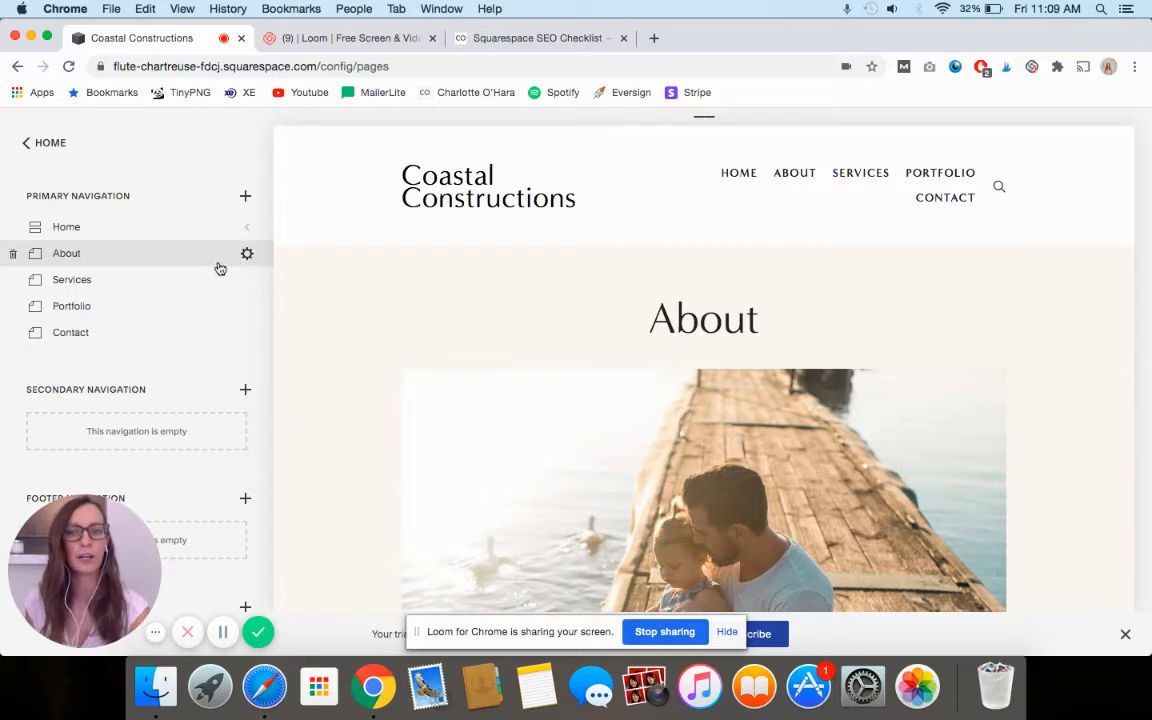
{"action": "left_click", "coordinate": [248, 252]}
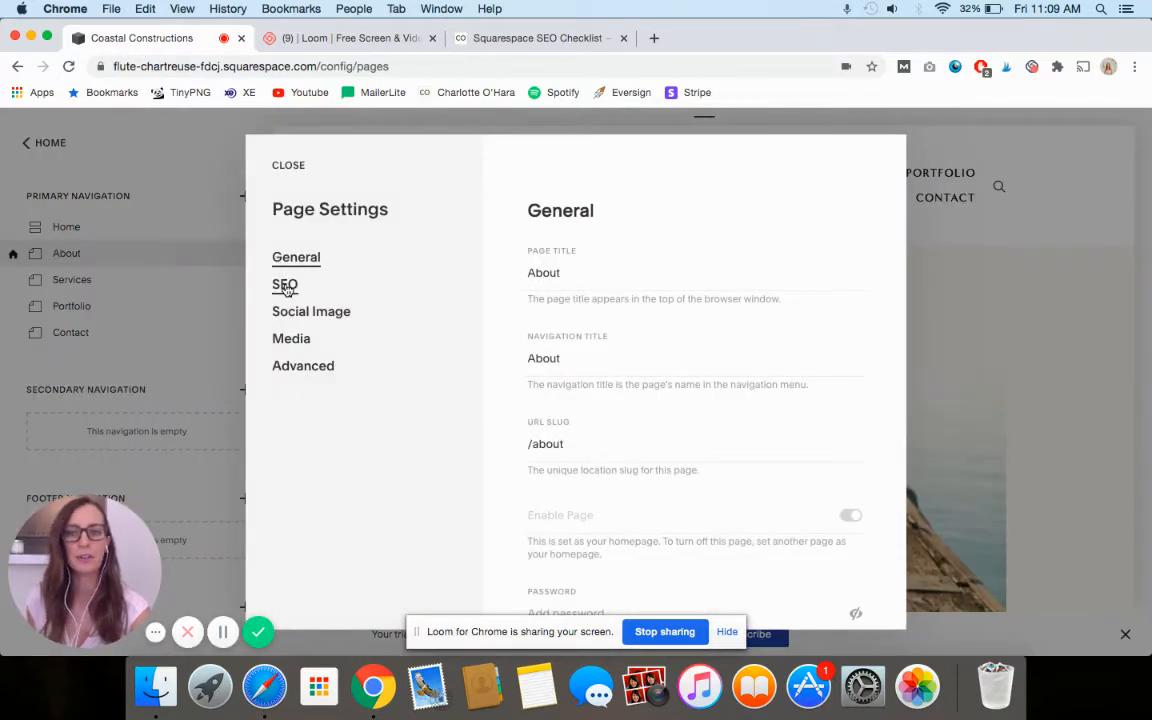
{"action": "left_click", "coordinate": [284, 284]}
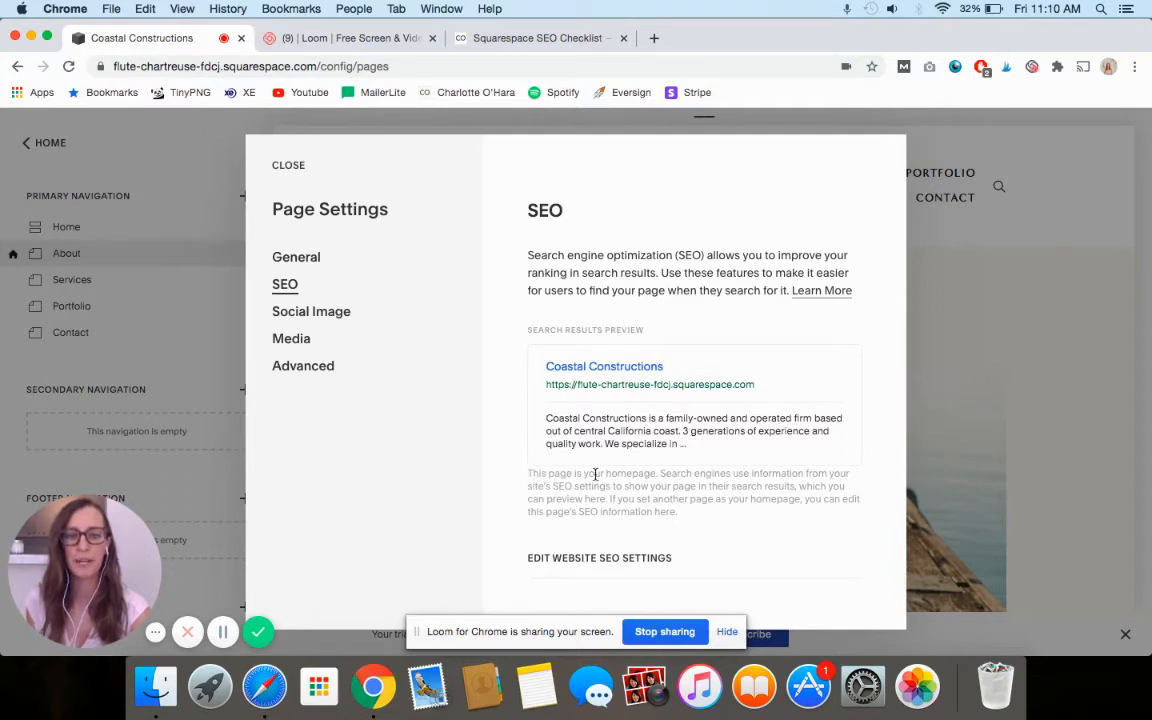
{"action": "mouse_move", "coordinate": [770, 476]}
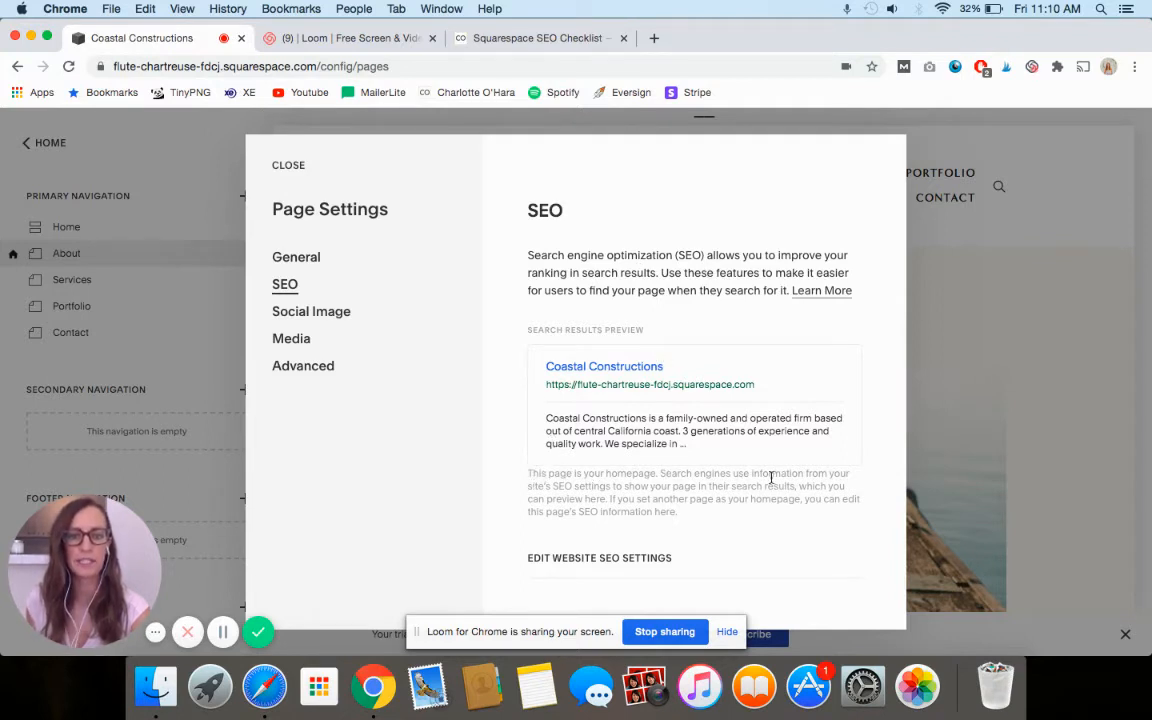
{"action": "mouse_move", "coordinate": [650, 490]}
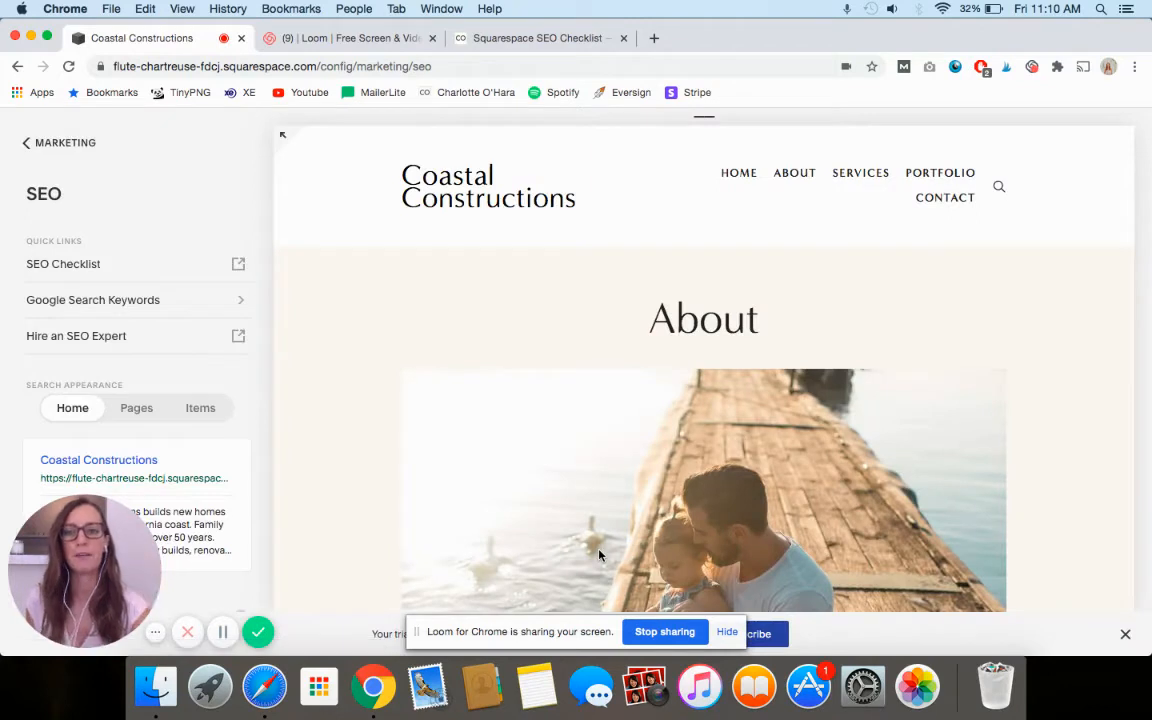
Review the SEO Site Description about central California coast homes, then return to the main menu.
{"action": "scroll", "scroll_direction": "down", "scroll_amount": 3}
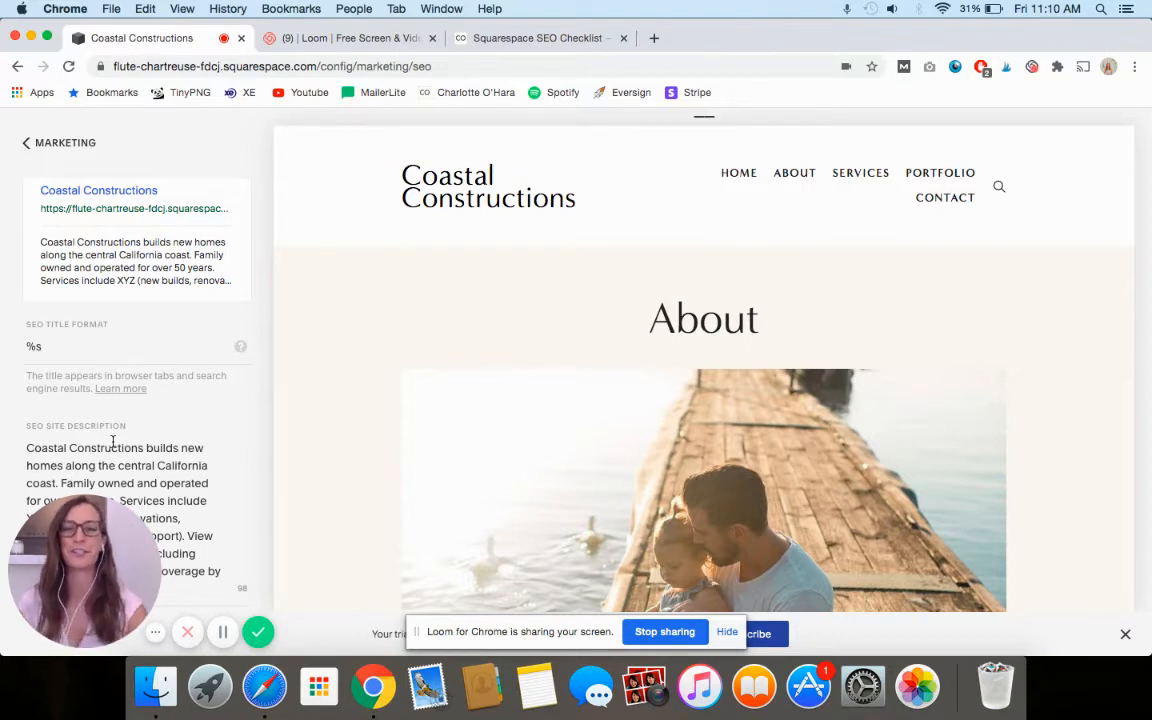
{"action": "left_click", "coordinate": [28, 142]}
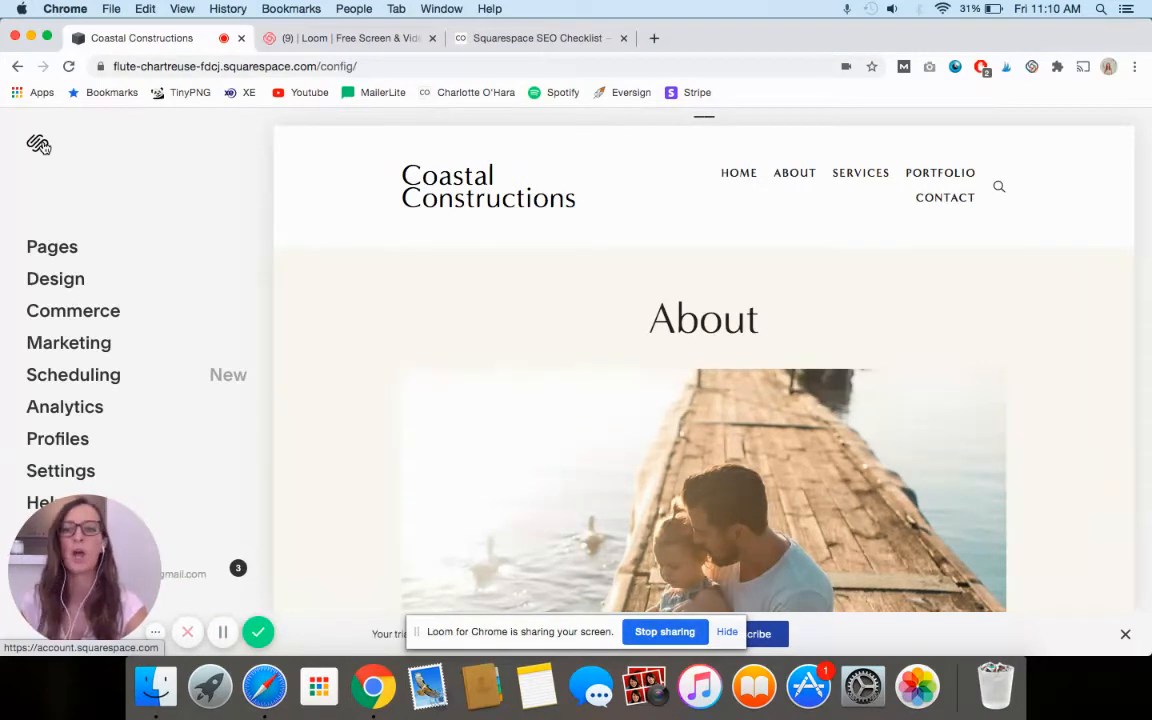
From Pages, show the Contact page under Primary Navigation.
{"action": "left_click", "coordinate": [52, 248]}
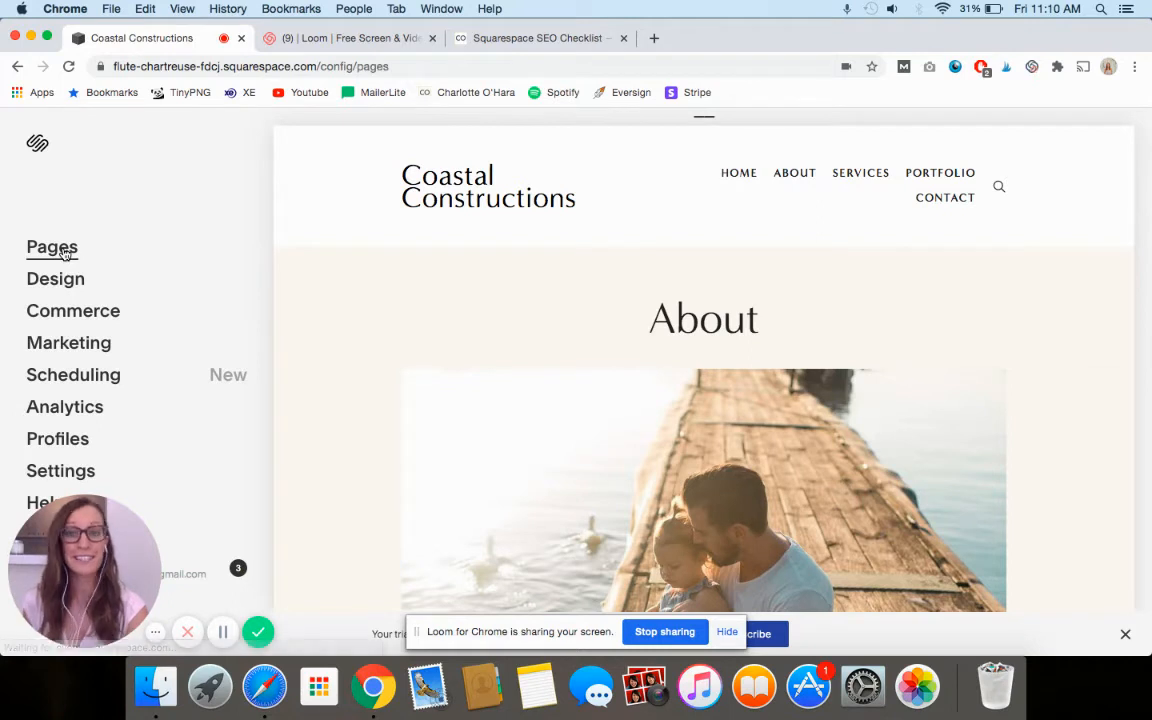
{"action": "left_click", "coordinate": [52, 248]}
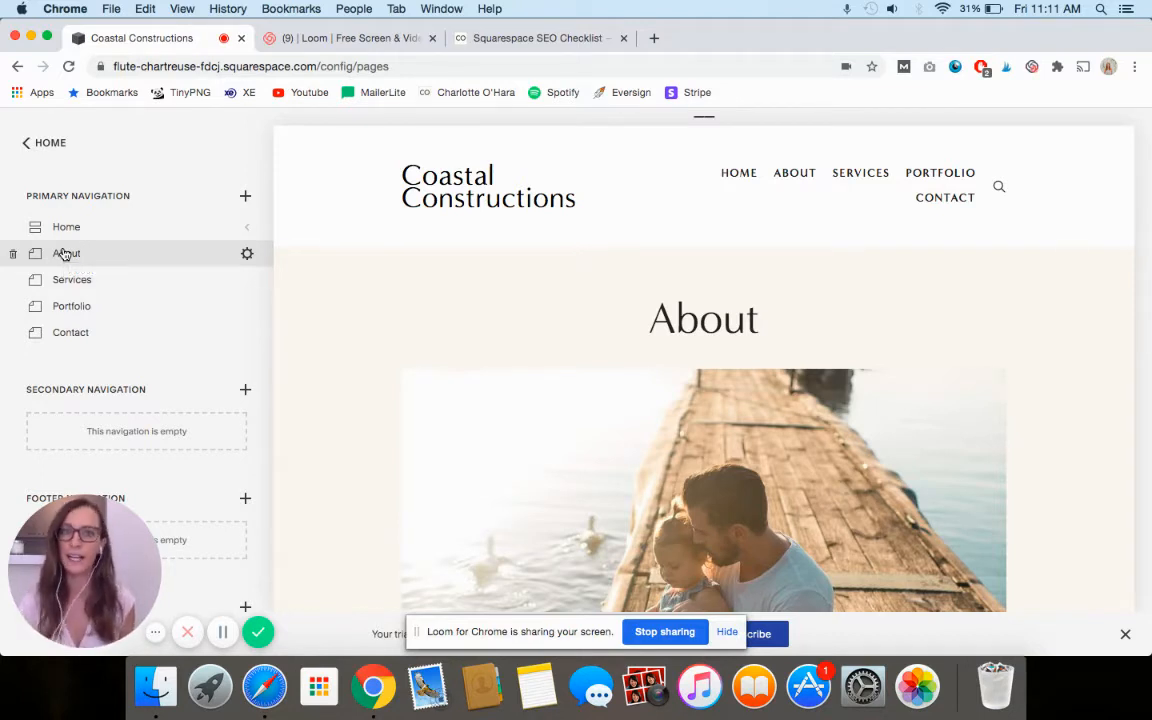
{"action": "left_click", "coordinate": [44, 142]}
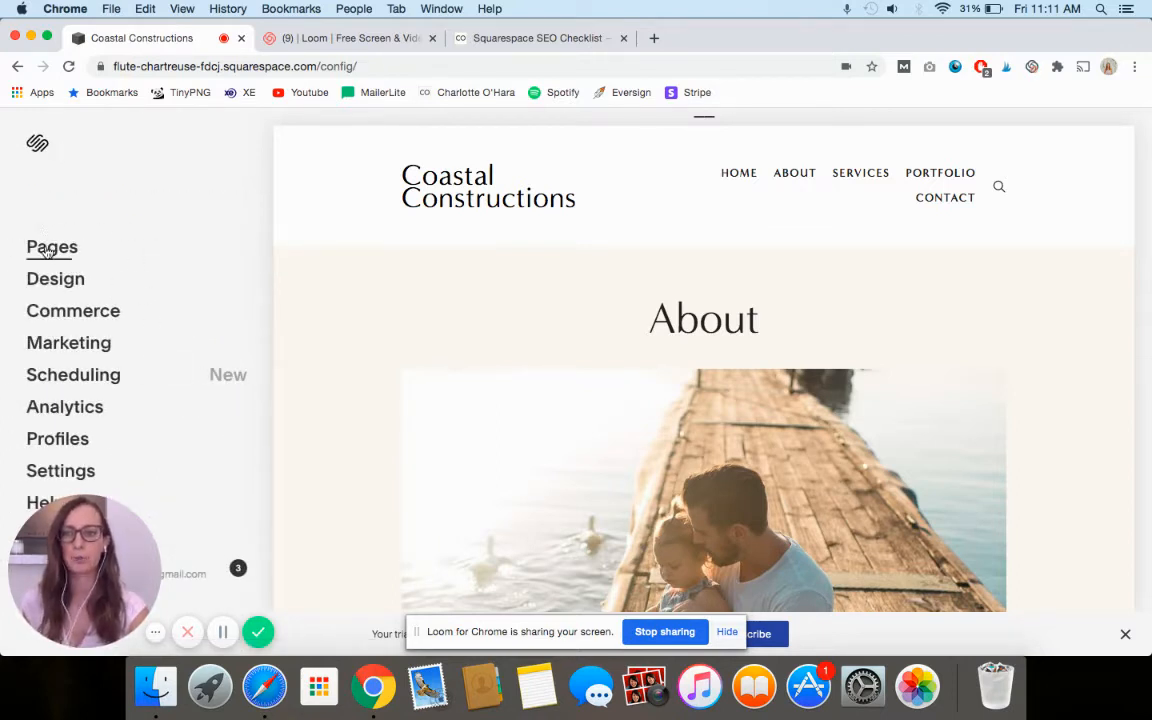
{"action": "left_click", "coordinate": [52, 248]}
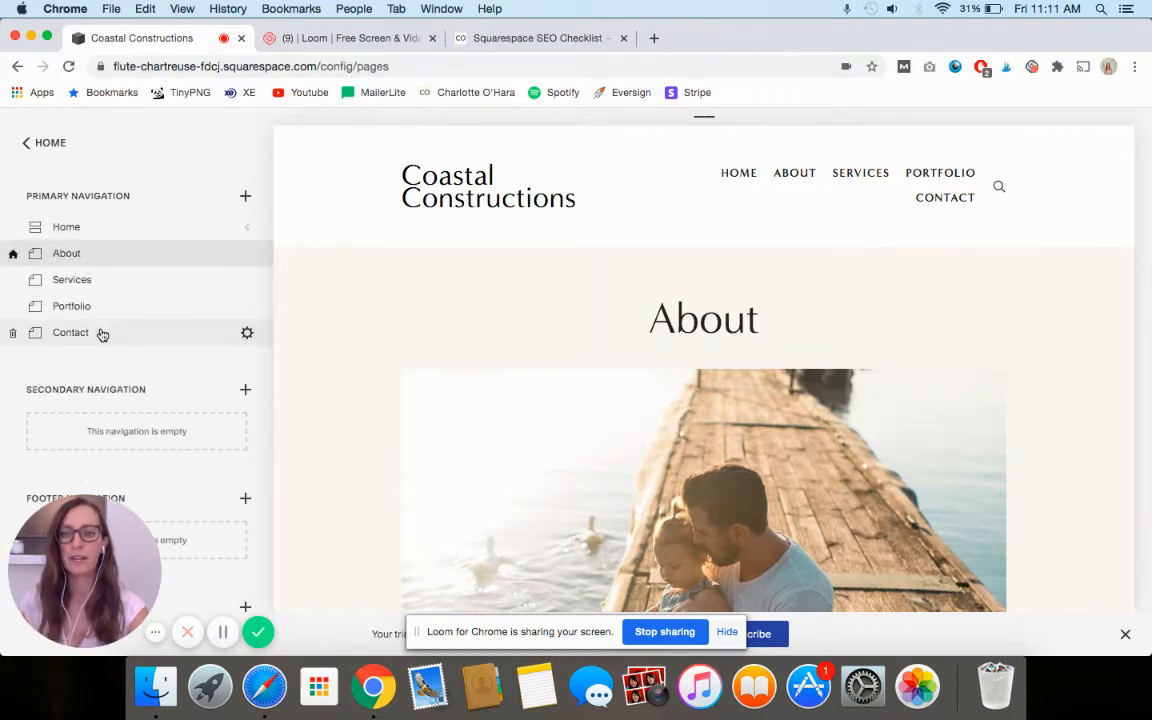
{"action": "left_click", "coordinate": [70, 332]}
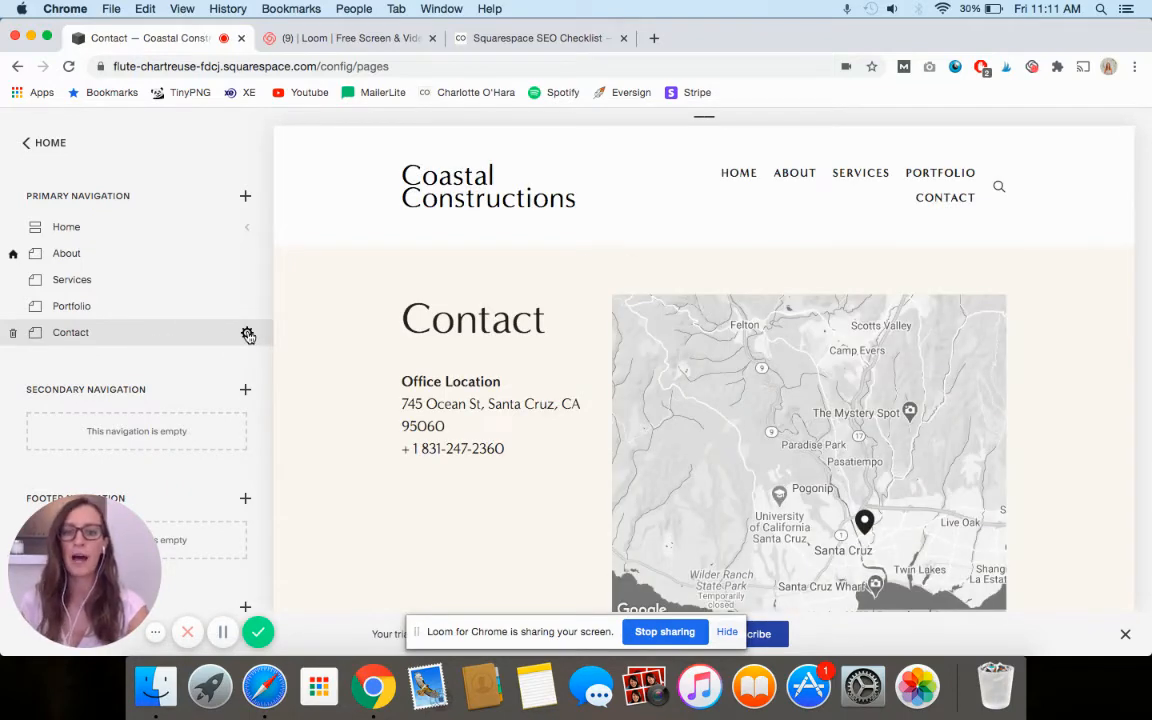
Enter the Contact page's SEO description inviting the form, email, phone or social media, then close settings.
{"action": "left_click", "coordinate": [248, 332]}
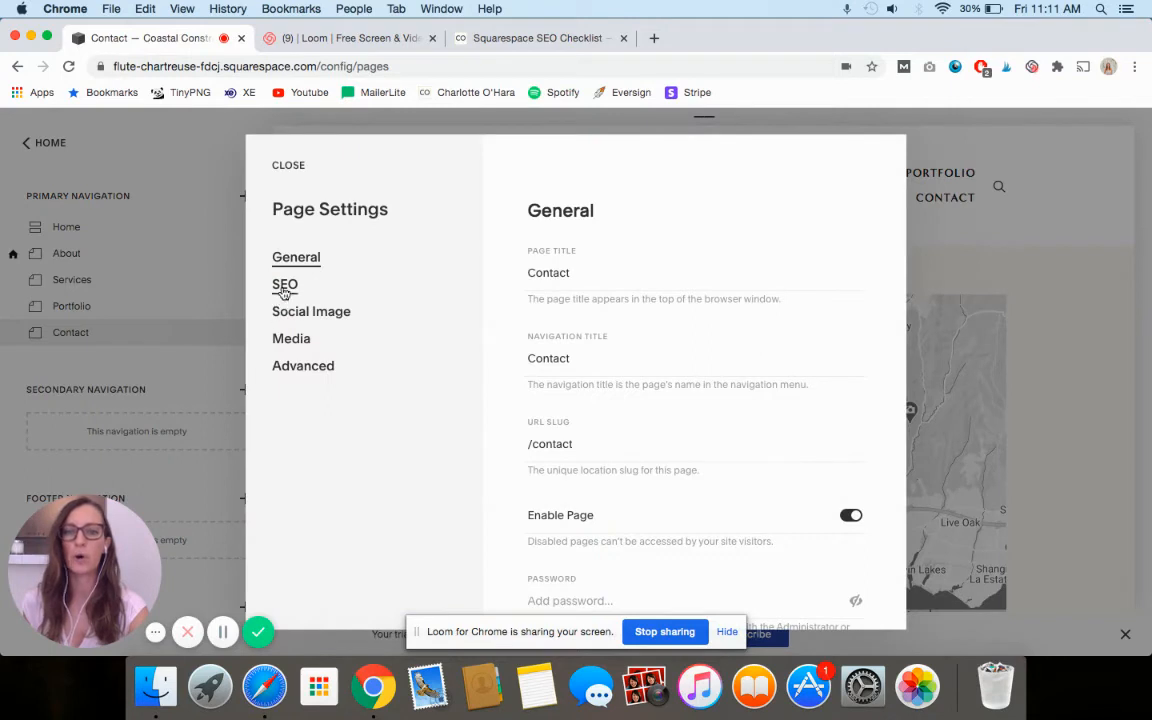
{"action": "left_click", "coordinate": [284, 284]}
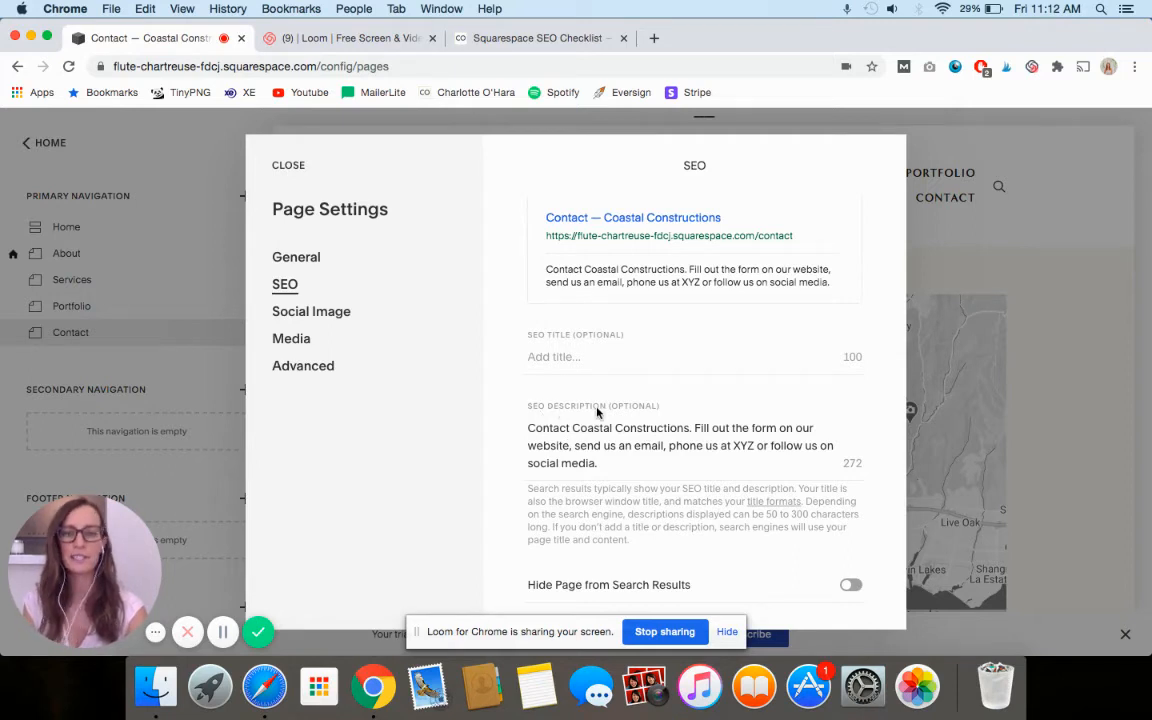
{"action": "mouse_move", "coordinate": [648, 452]}
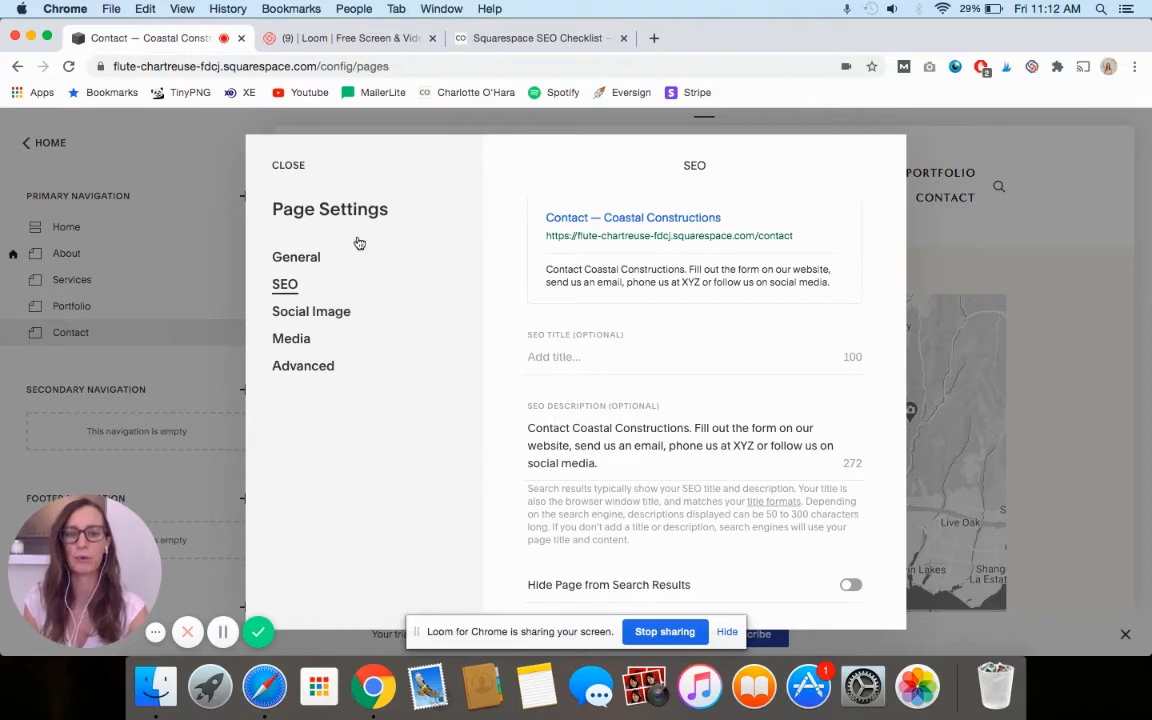
{"action": "left_click", "coordinate": [288, 164]}
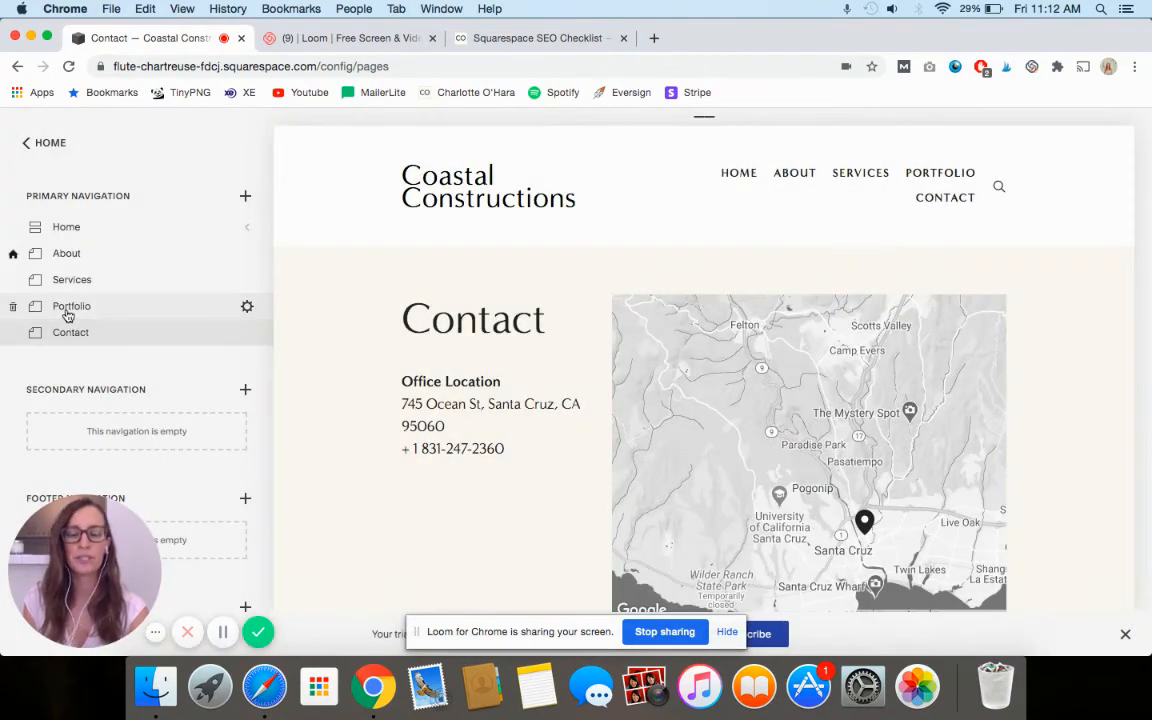
{"action": "scroll", "scroll_direction": "down", "scroll_amount": 3}
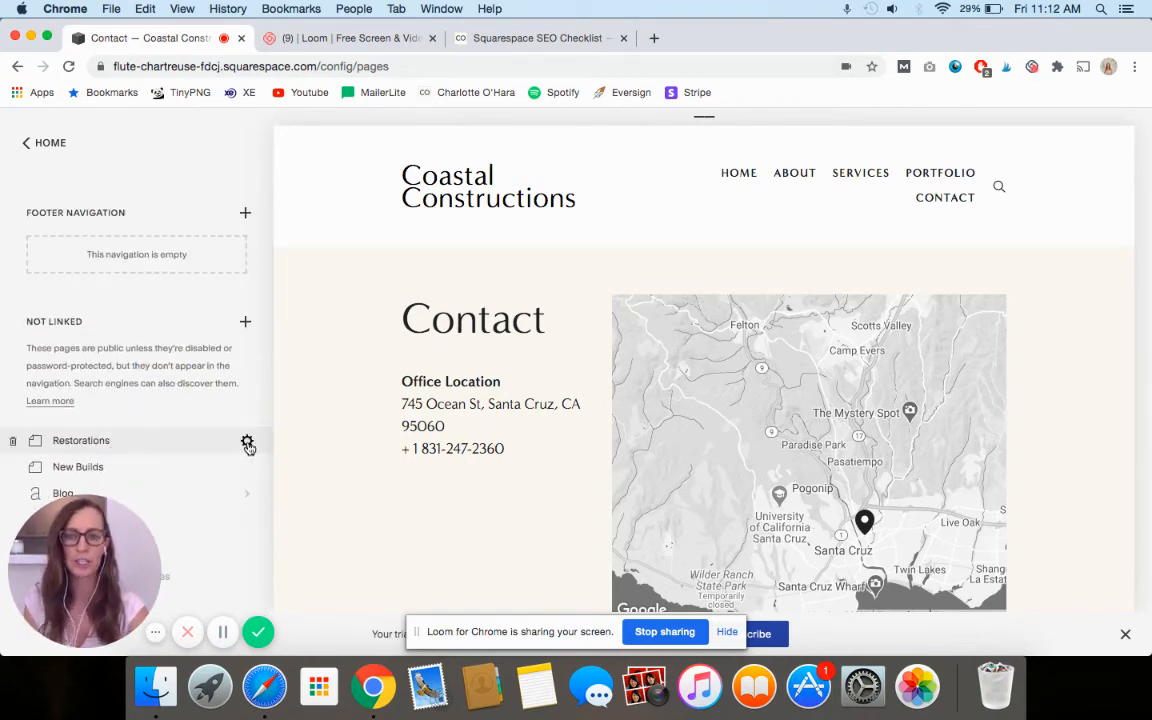
{"action": "left_click", "coordinate": [248, 440]}
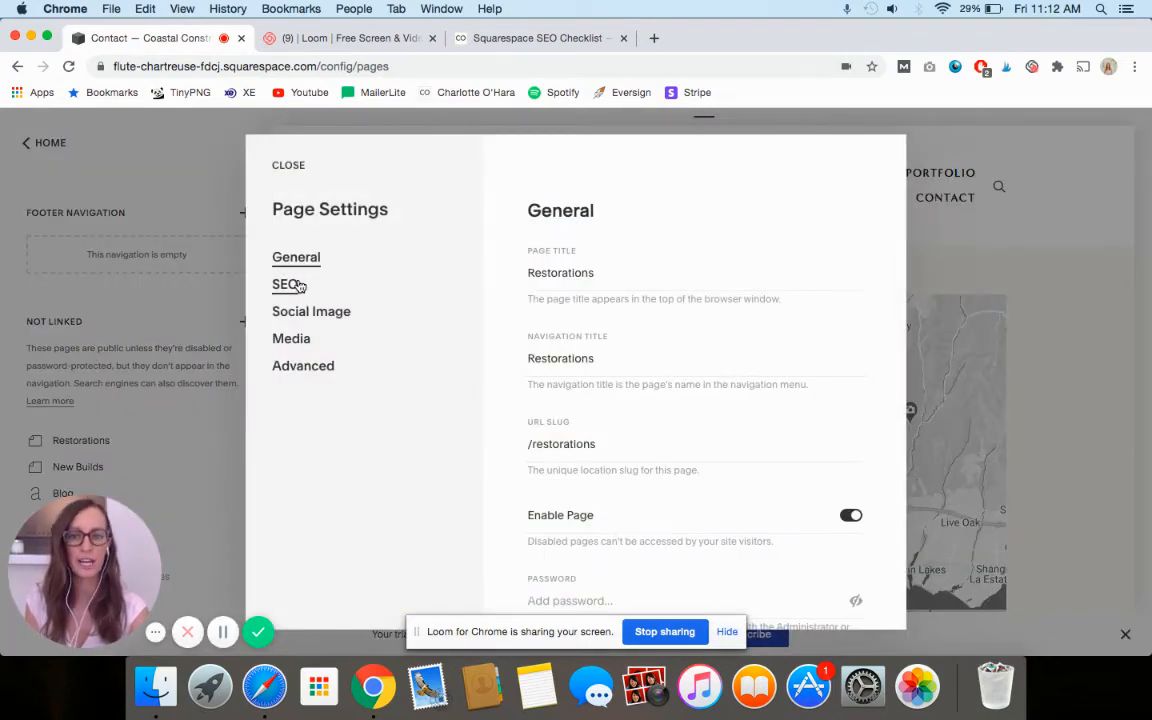
{"action": "left_click", "coordinate": [284, 284]}
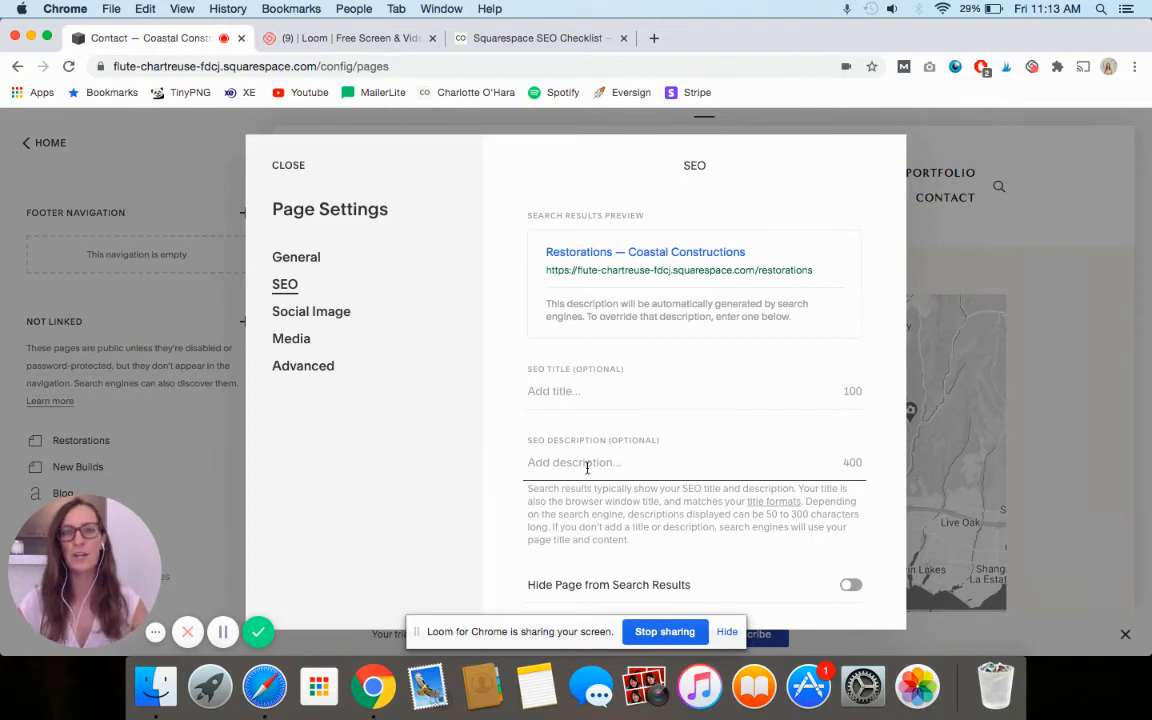
{"action": "left_click", "coordinate": [288, 164]}
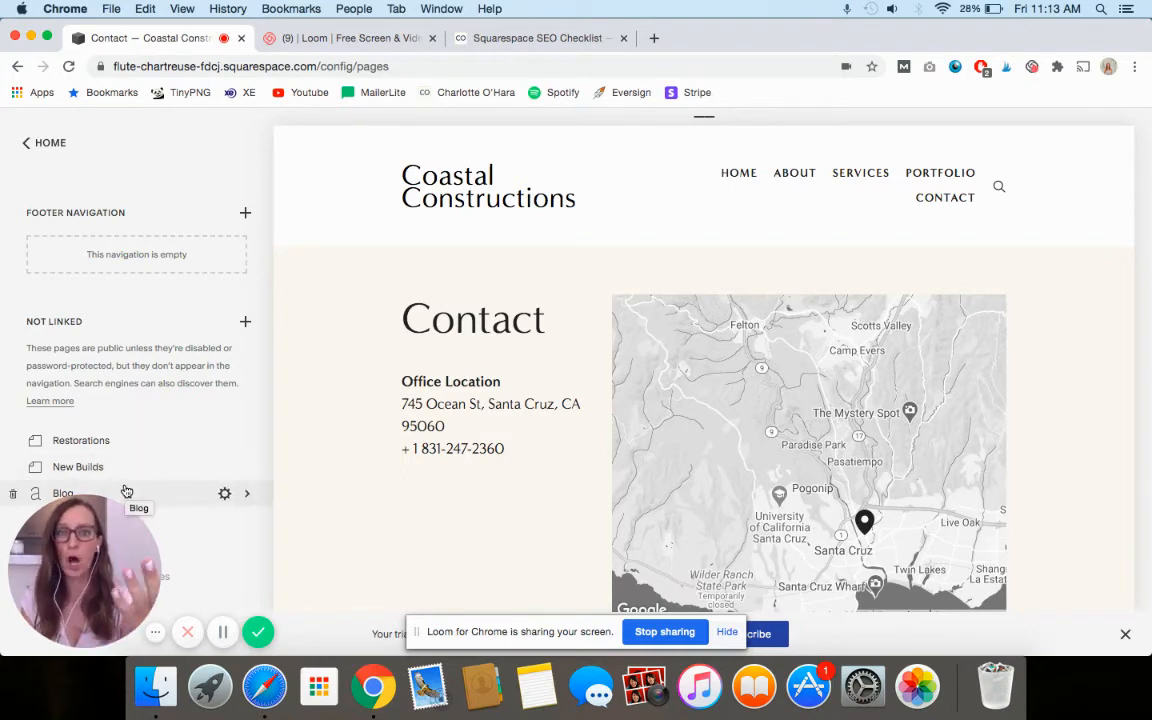
From the Blog page under Not Linked, edit the draft home restoration post.
{"action": "left_click", "coordinate": [64, 492]}
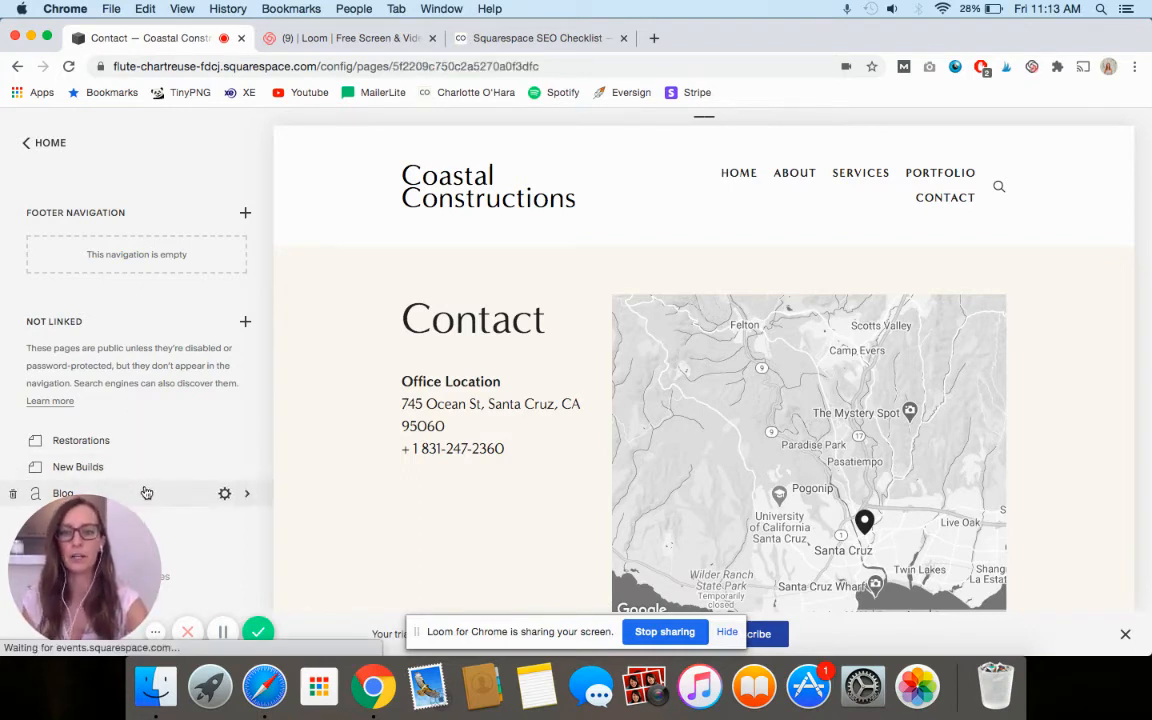
{"action": "left_click", "coordinate": [62, 492]}
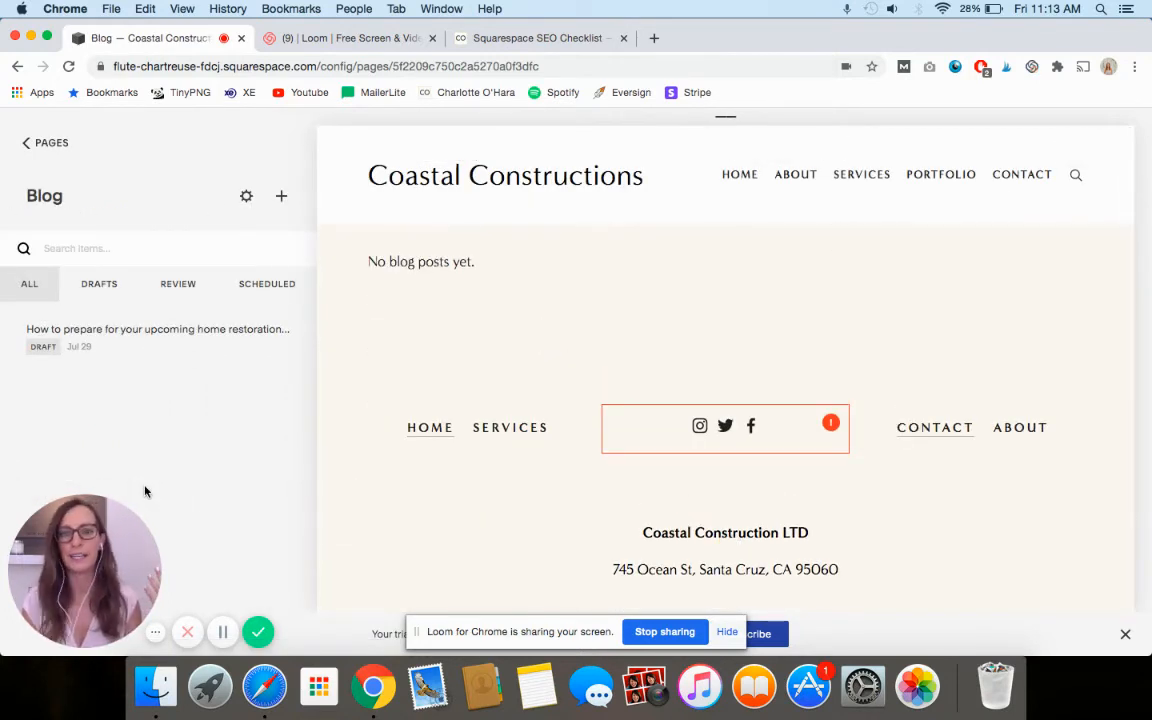
{"action": "mouse_move", "coordinate": [134, 348]}
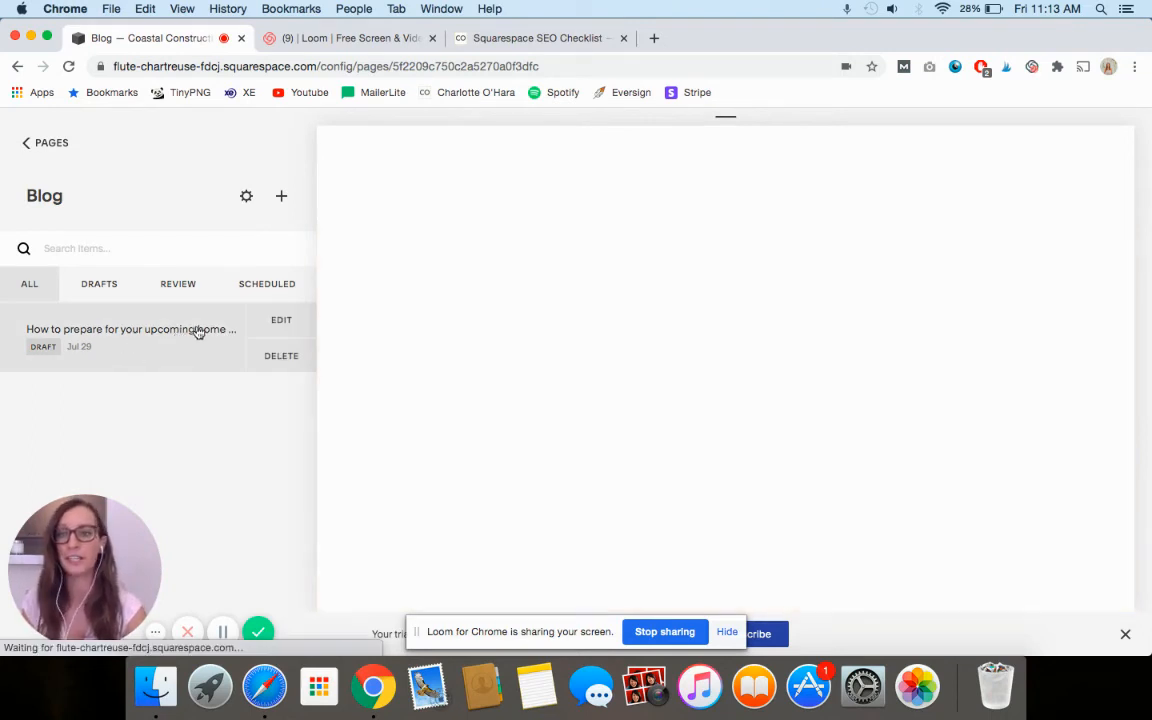
{"action": "left_click", "coordinate": [130, 328]}
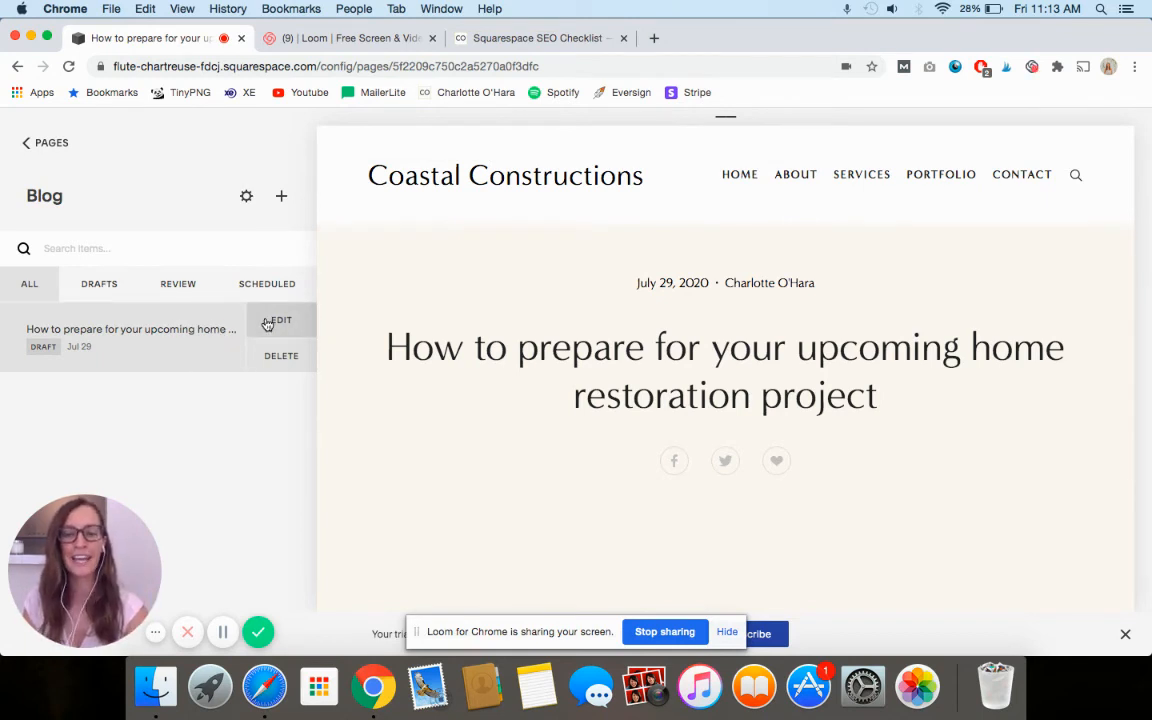
{"action": "left_click", "coordinate": [280, 320]}
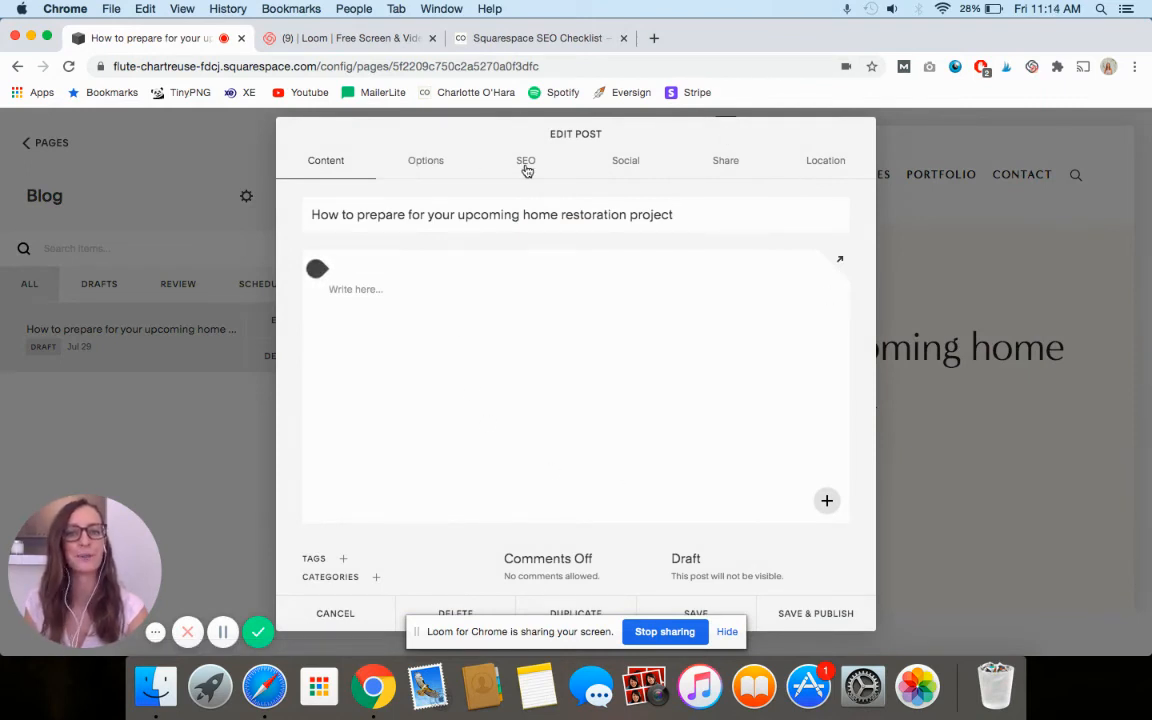
Review the restoration post's empty SEO description field and leave the post editor.
{"action": "left_click", "coordinate": [524, 160]}
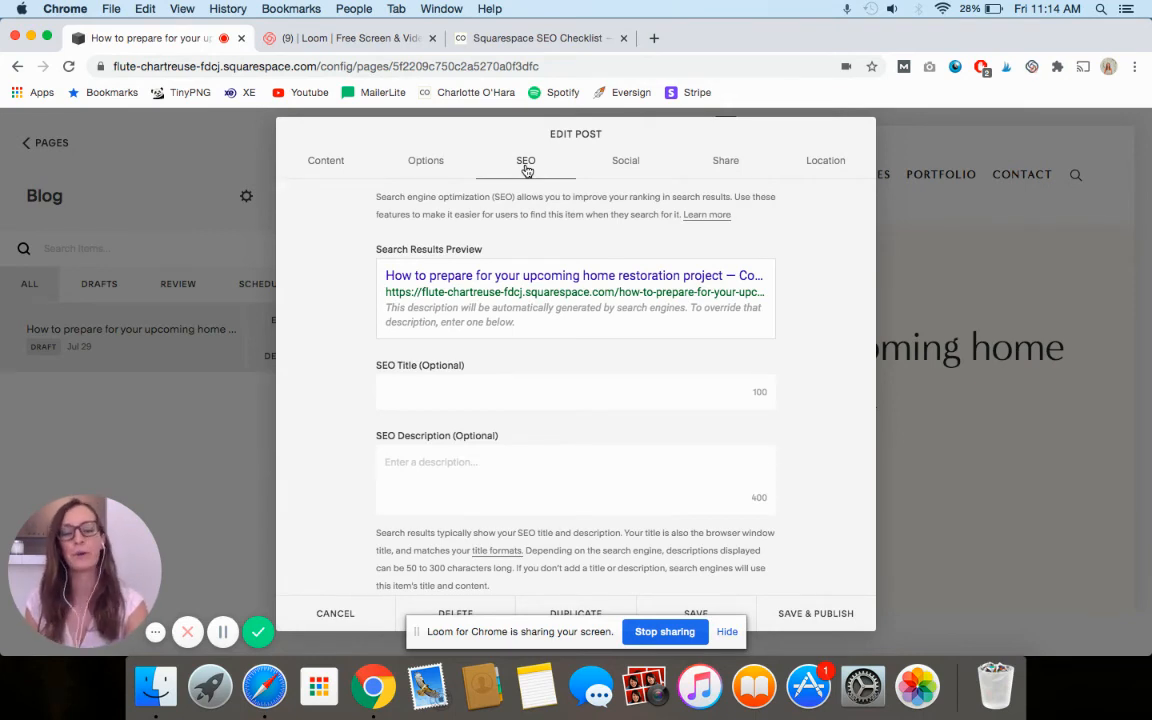
{"action": "mouse_move", "coordinate": [516, 376]}
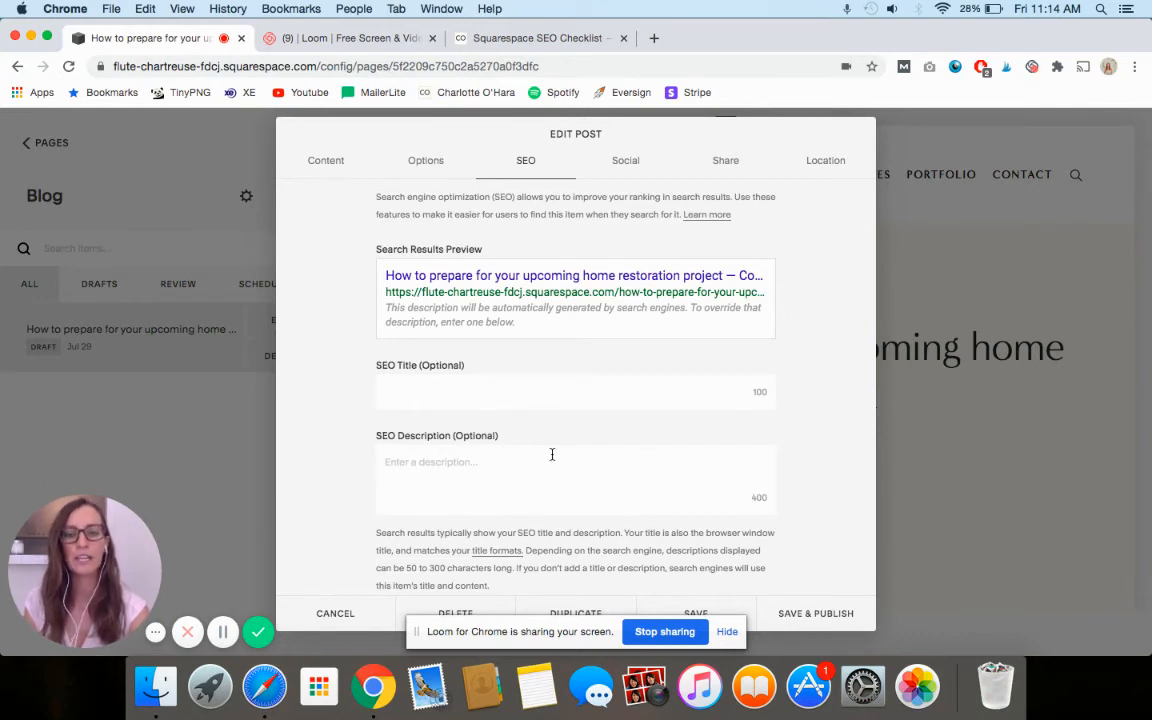
{"action": "mouse_move", "coordinate": [784, 500]}
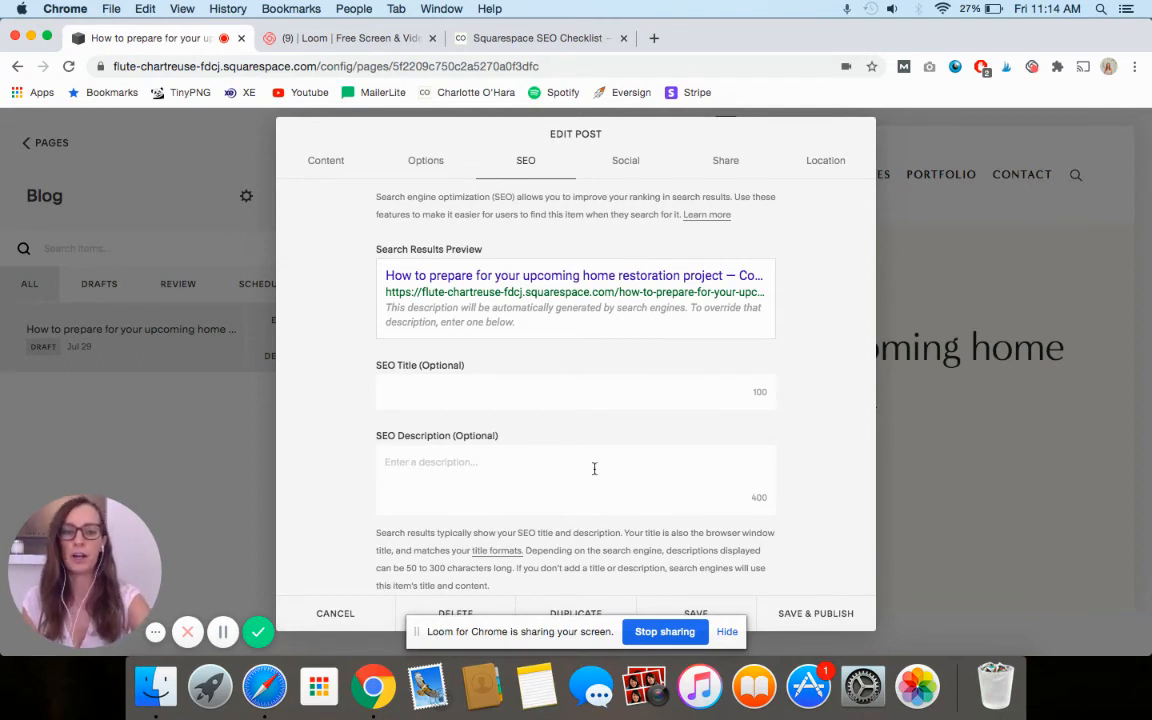
{"action": "left_click", "coordinate": [696, 612]}
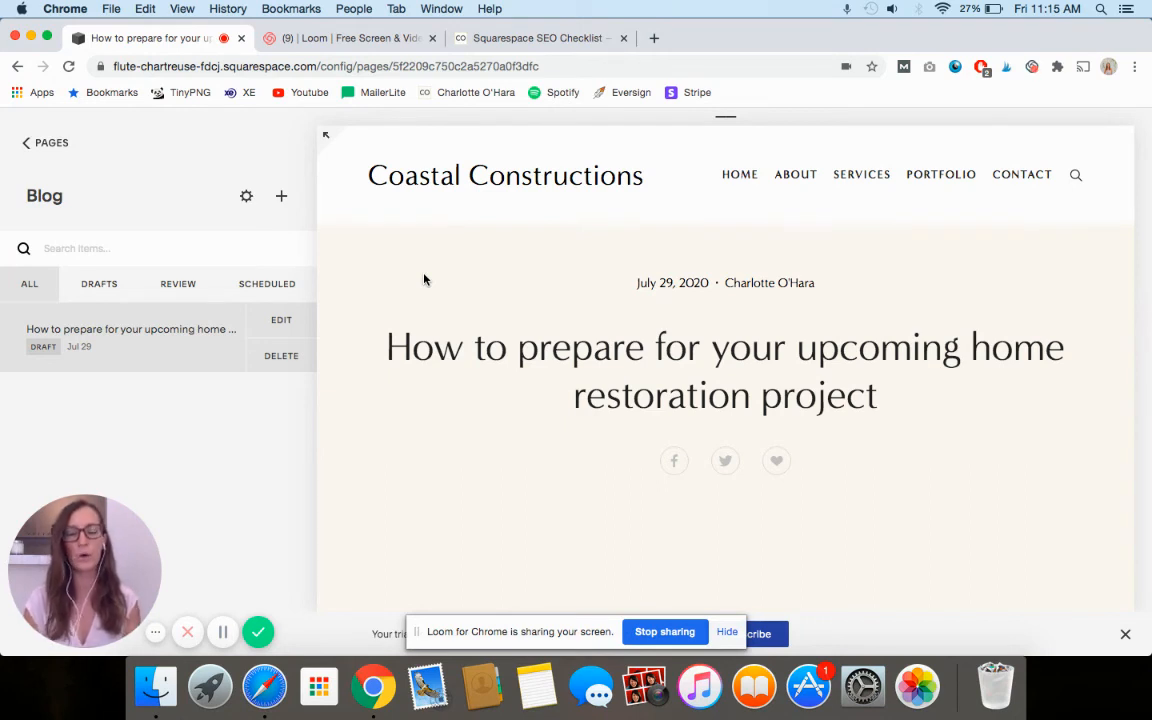
Return to the Squarespace SEO Checklist tab and scroll to the free checklist sign-up section.
{"action": "left_click", "coordinate": [536, 38]}
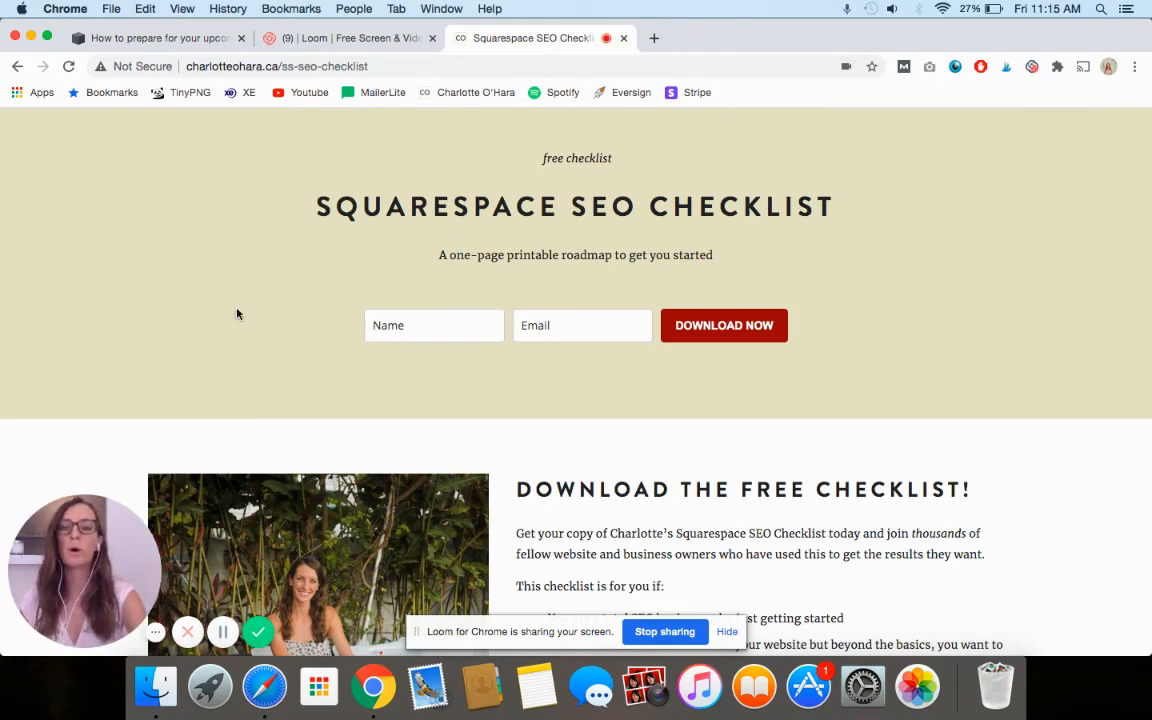
{"action": "scroll", "scroll_direction": "down", "scroll_amount": 3}
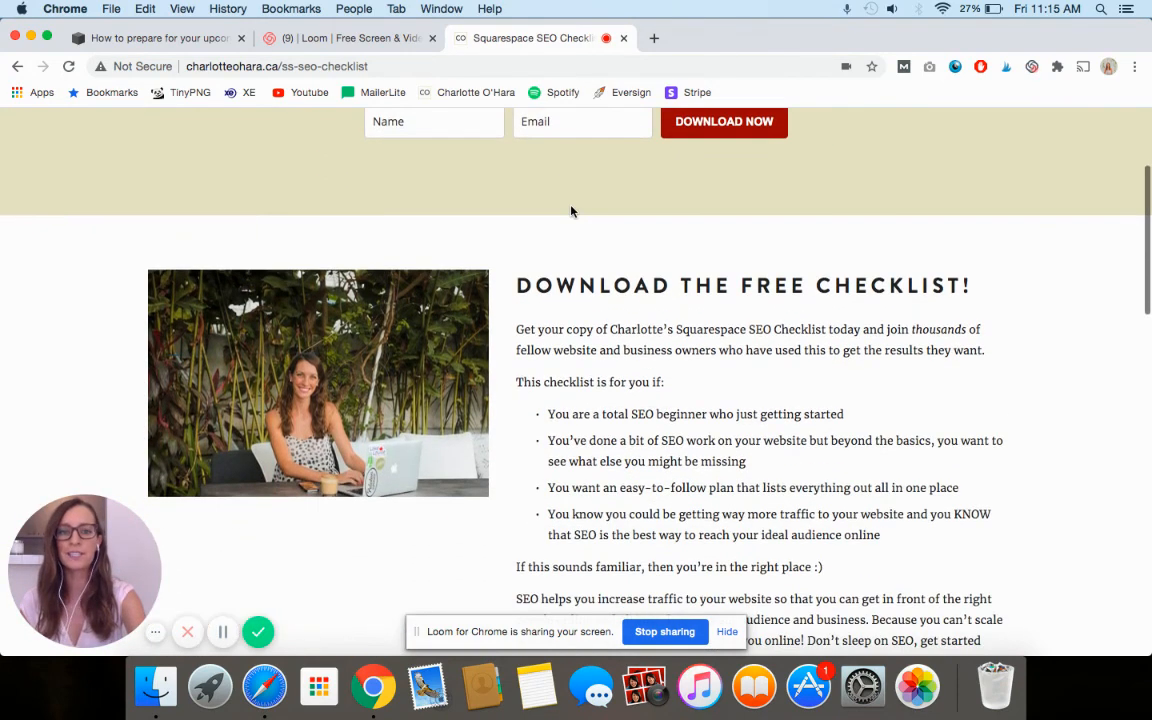